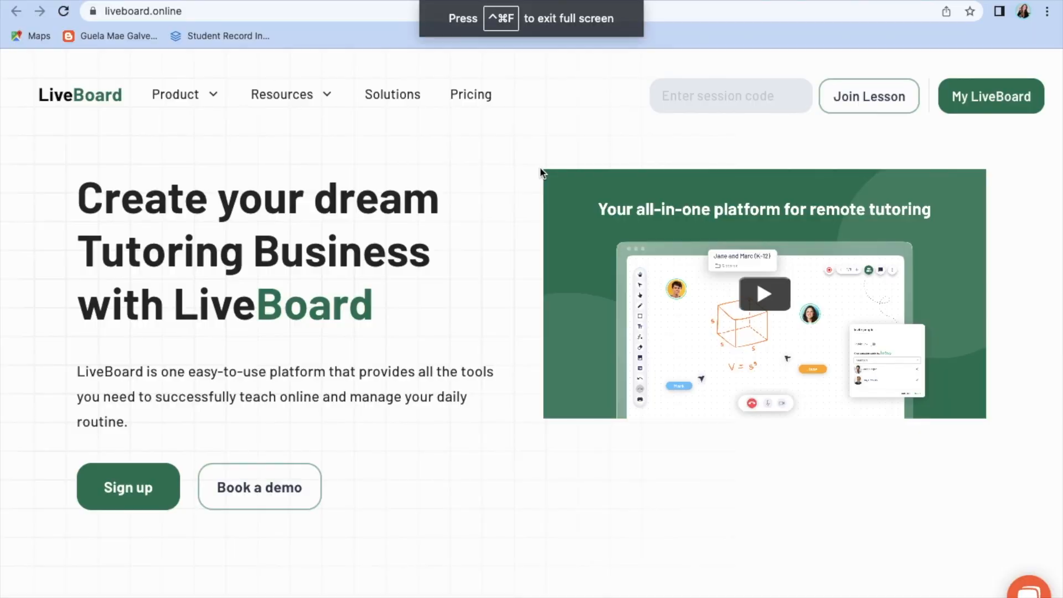
mouse_move(812, 167)
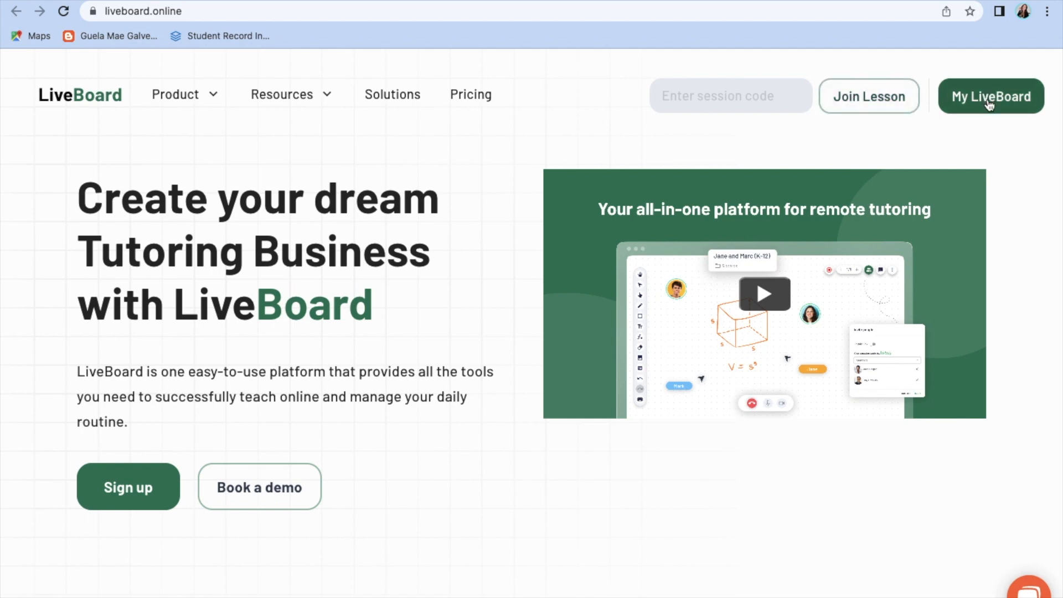
mouse_move(128, 486)
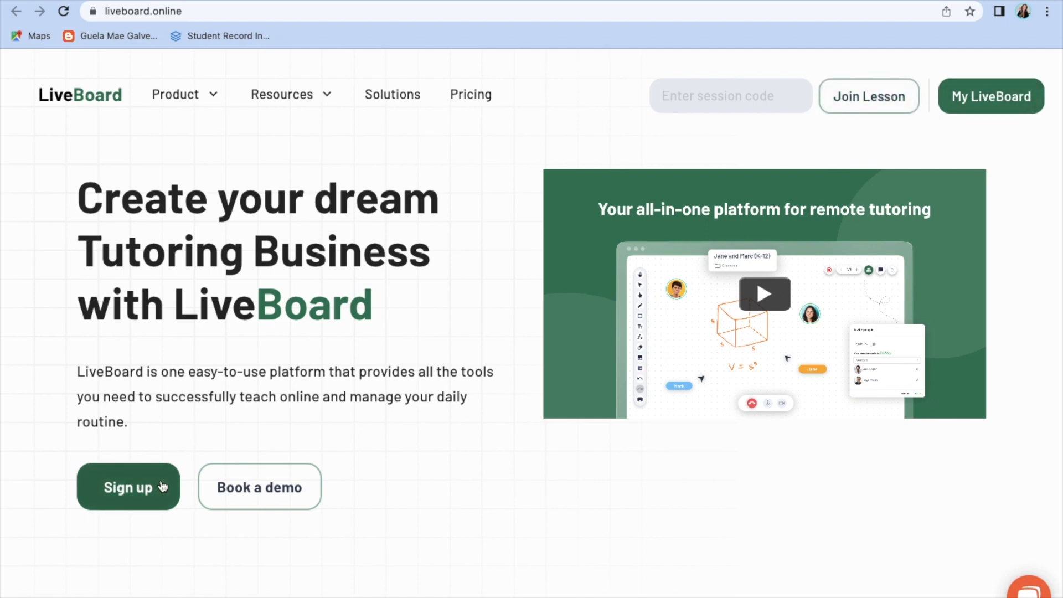
Create a new board, doodle in red with the pen, then erase the strokes
scroll(down, 3)
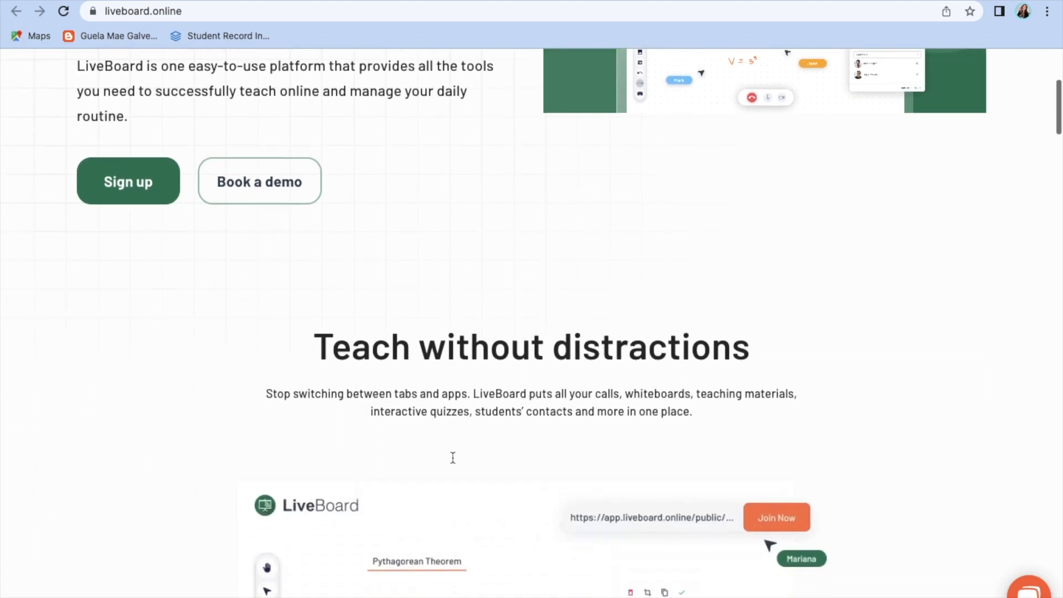
scroll(down, 3)
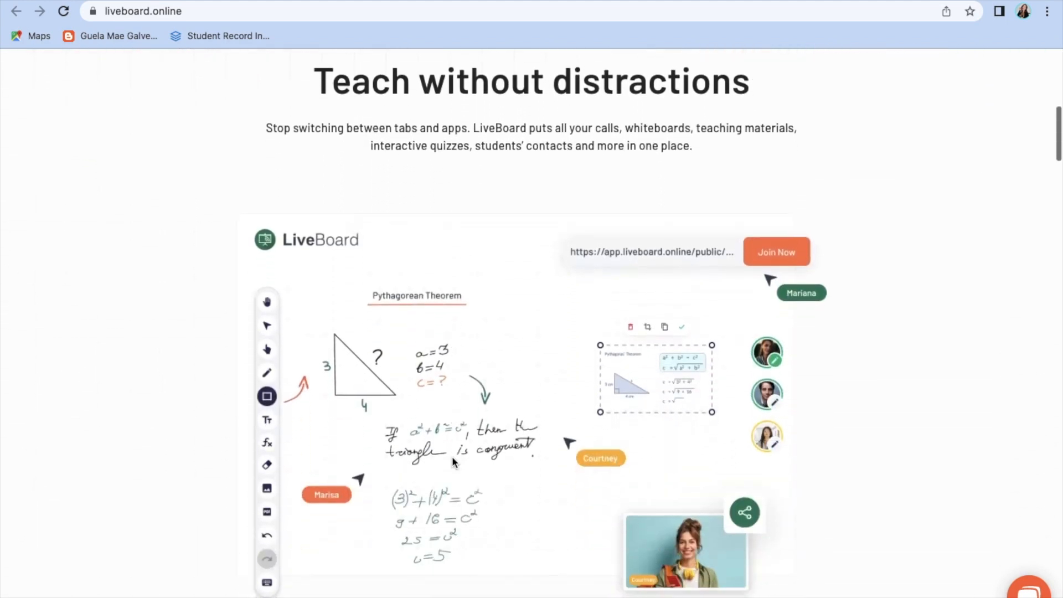
scroll(down, 3)
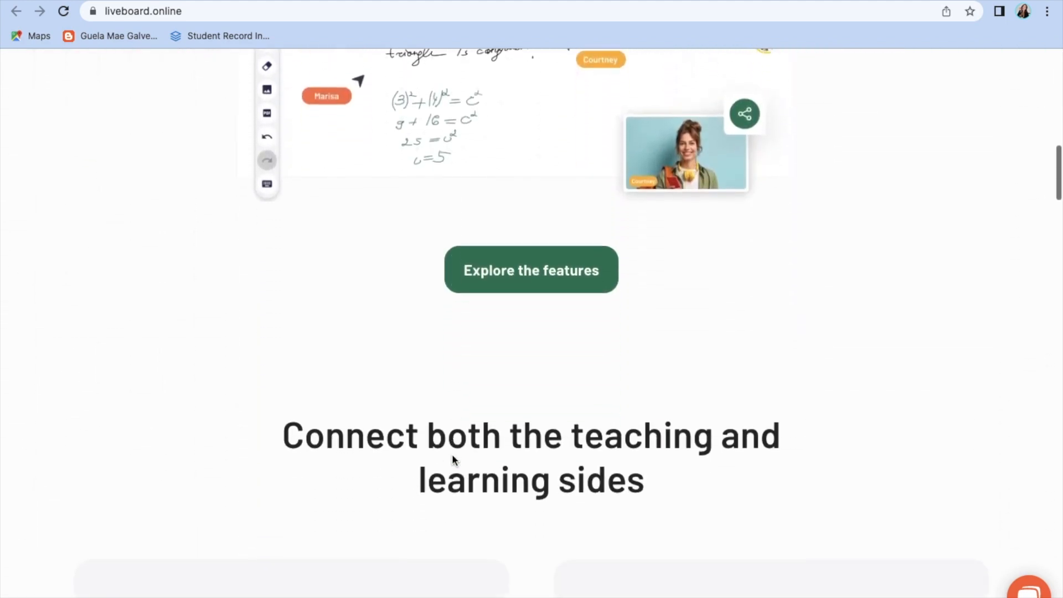
scroll(down, 3)
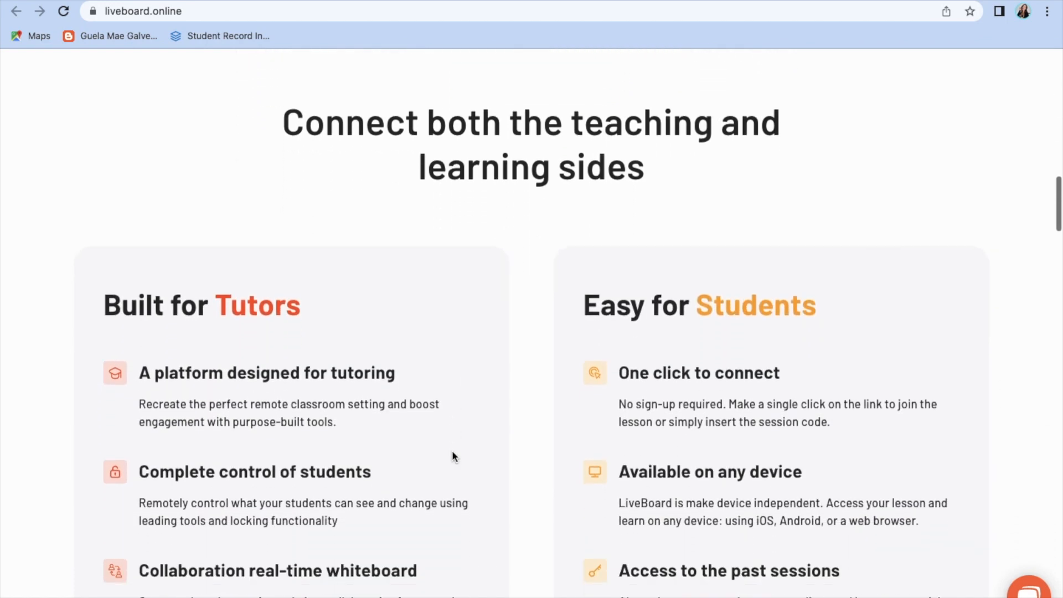
scroll(down, 3)
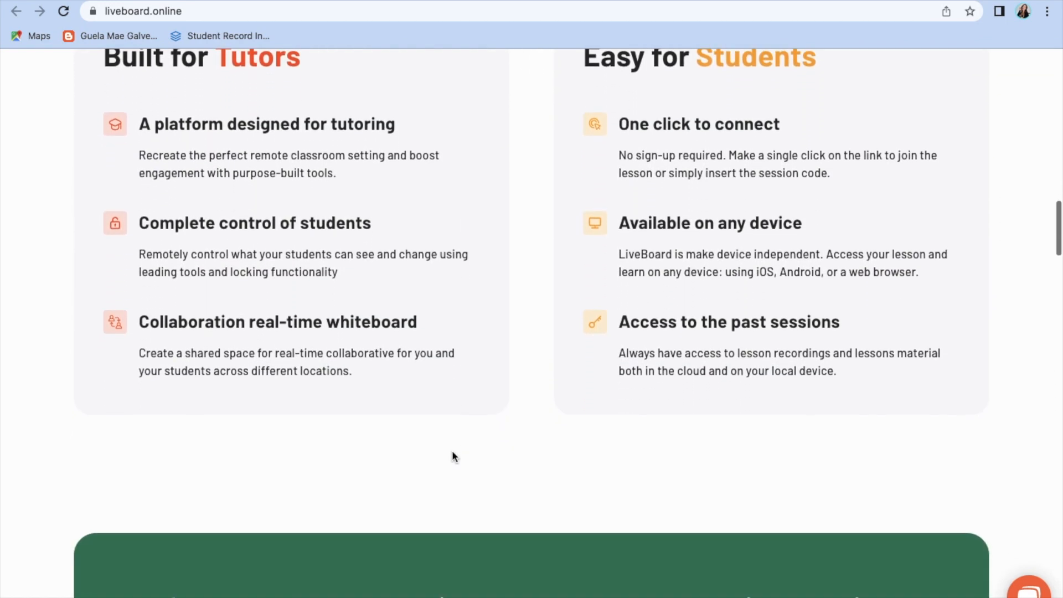
scroll(down, 3)
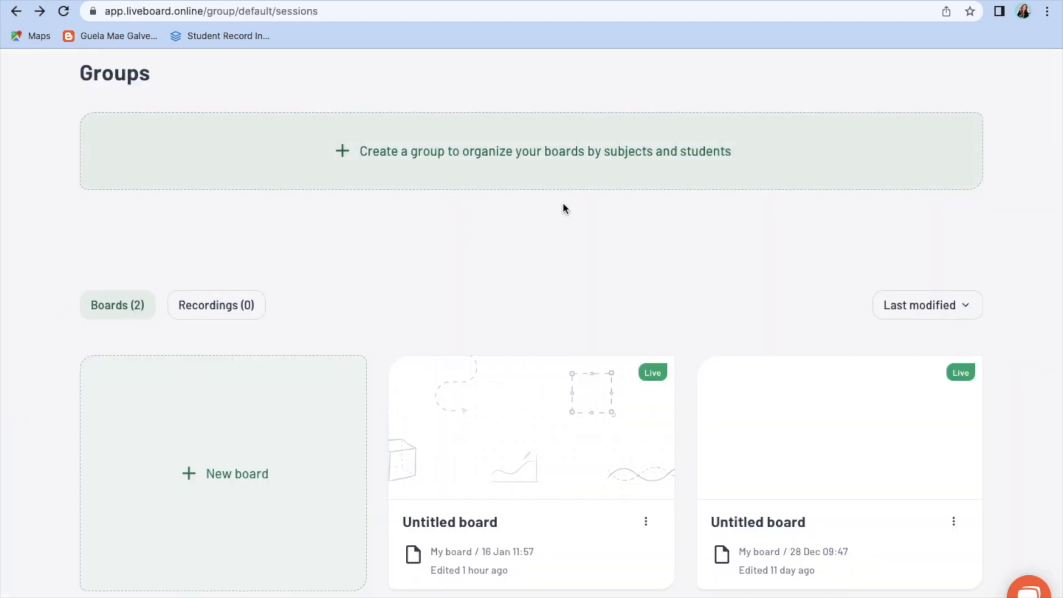
mouse_move(598, 511)
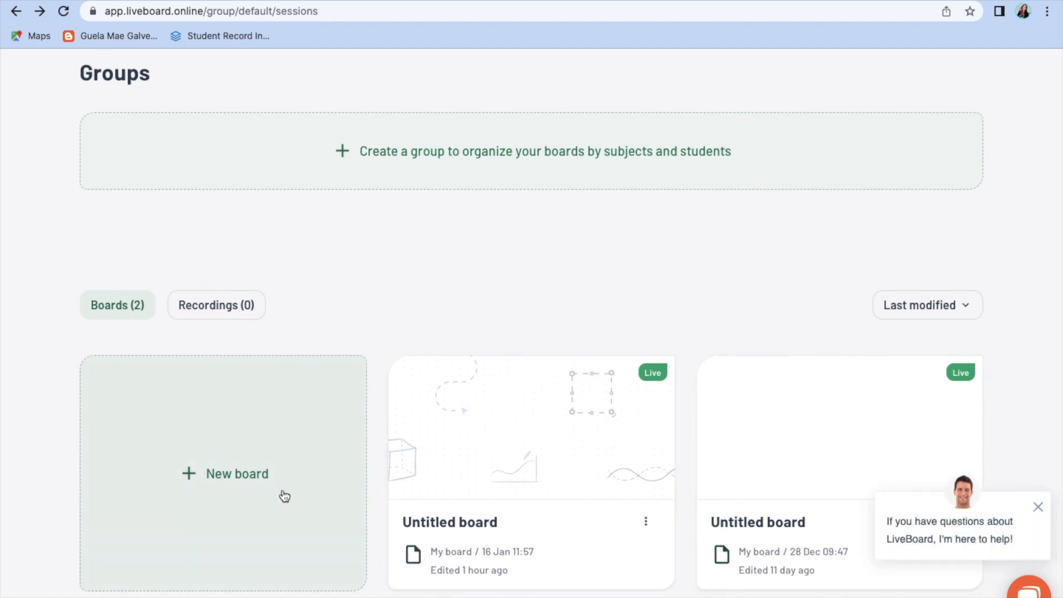
click(236, 473)
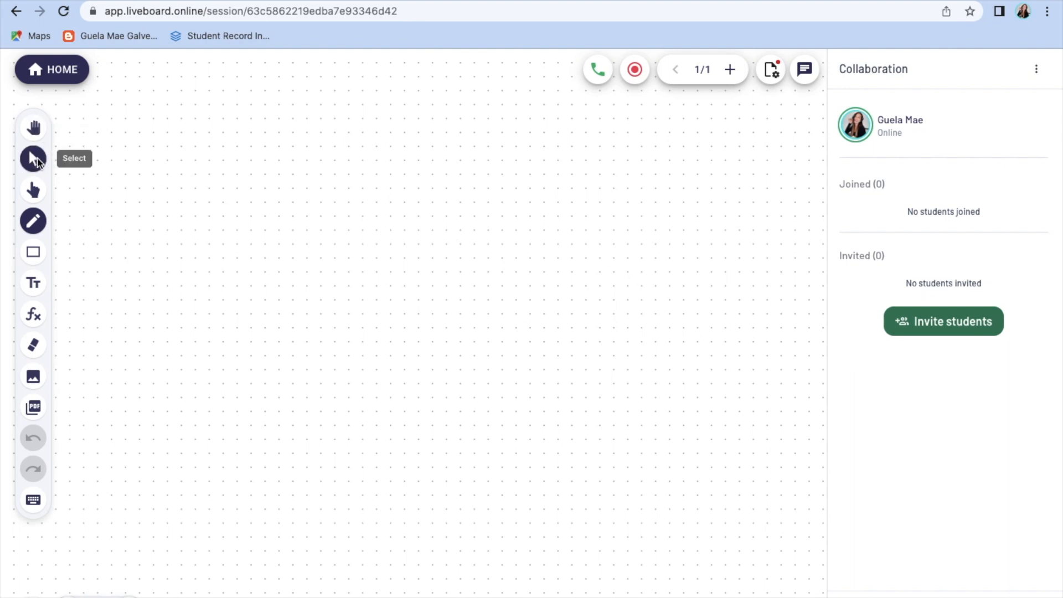
click(33, 220)
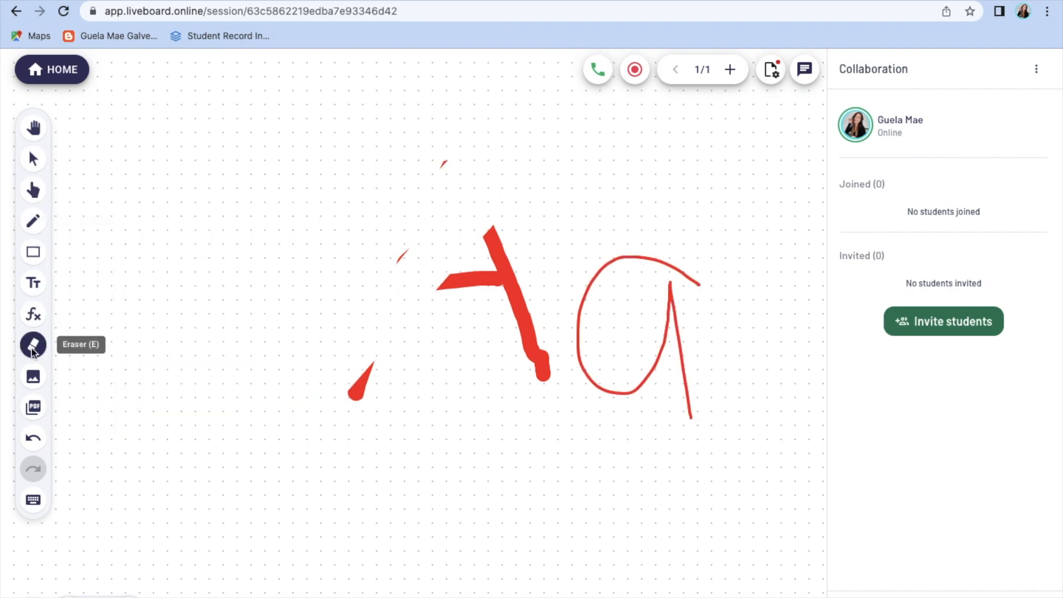
click(32, 345)
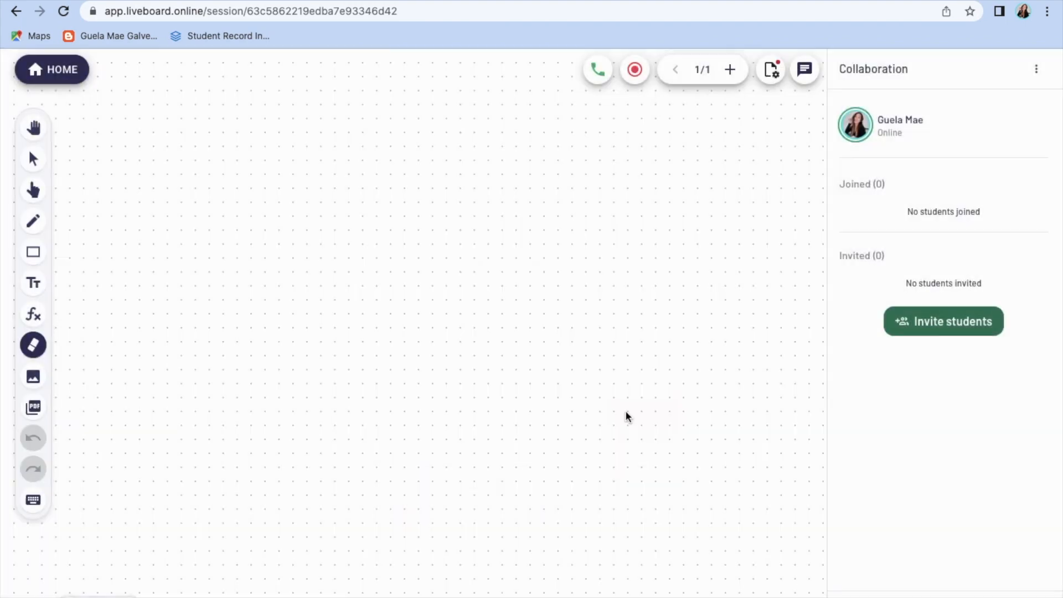
click(33, 252)
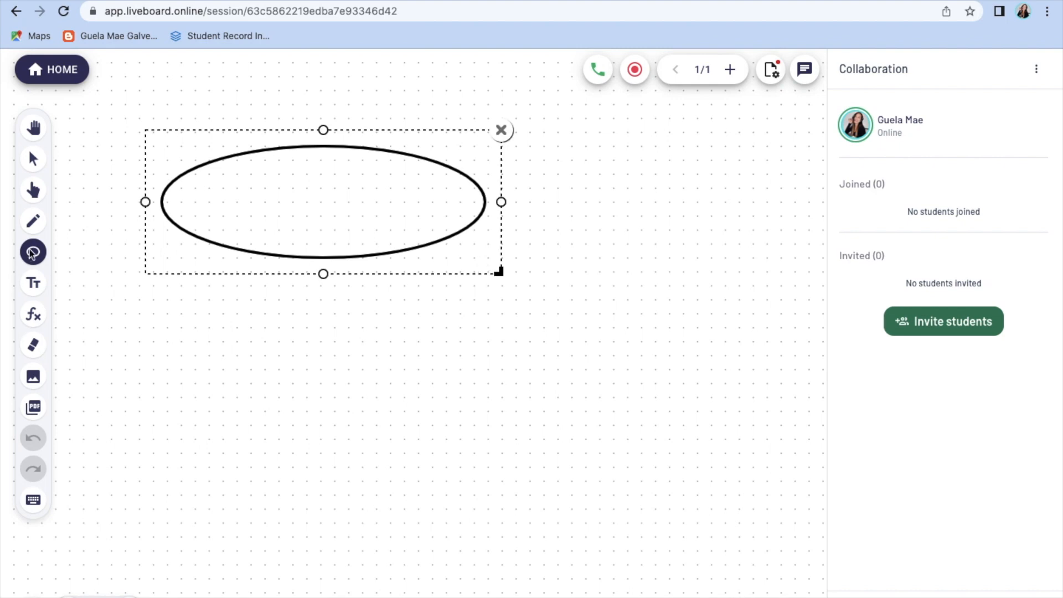
click(33, 252)
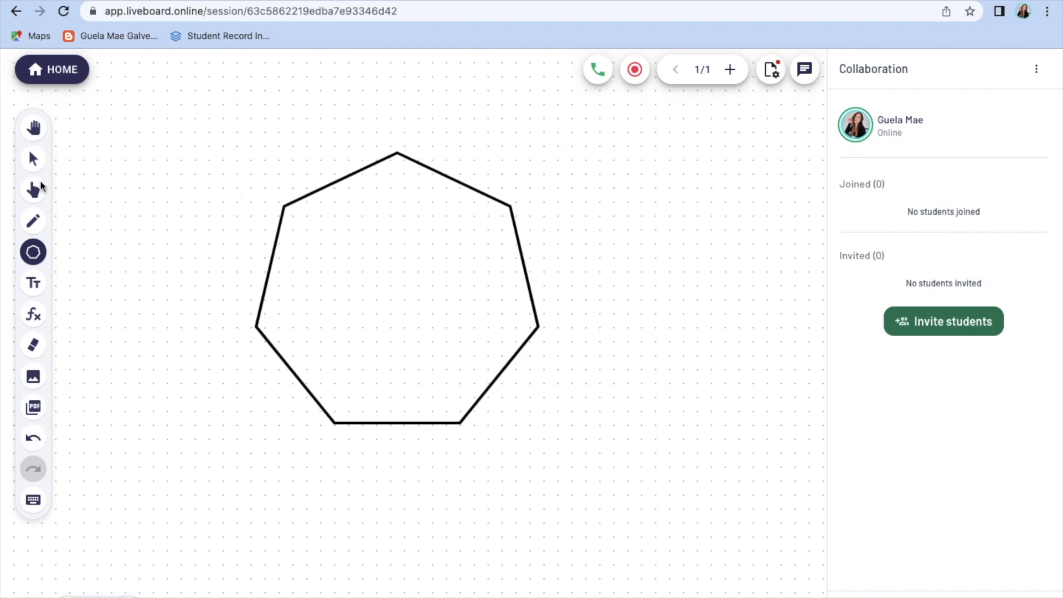
click(33, 190)
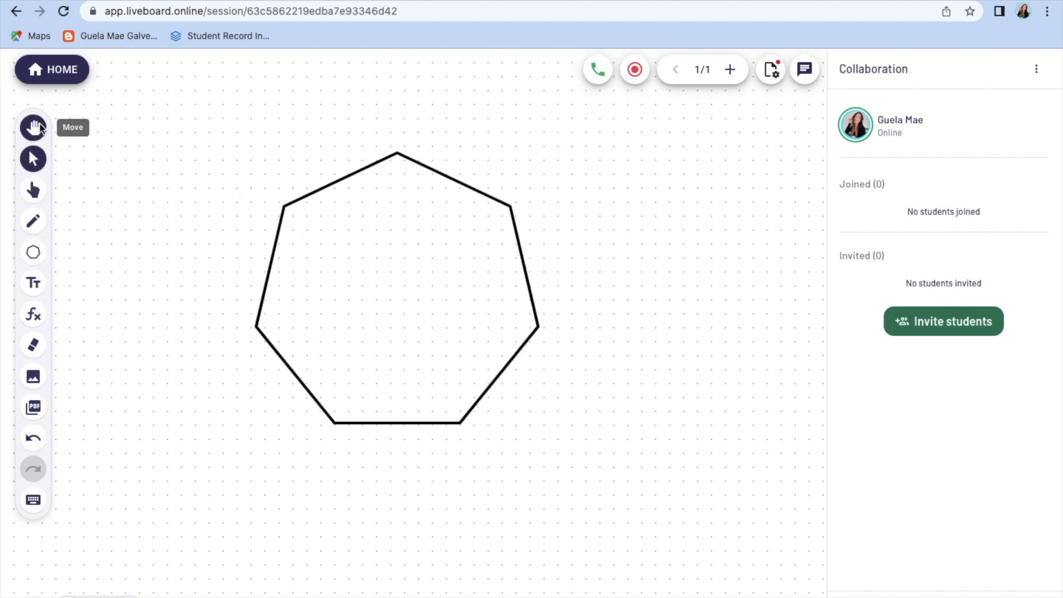
mouse_move(32, 283)
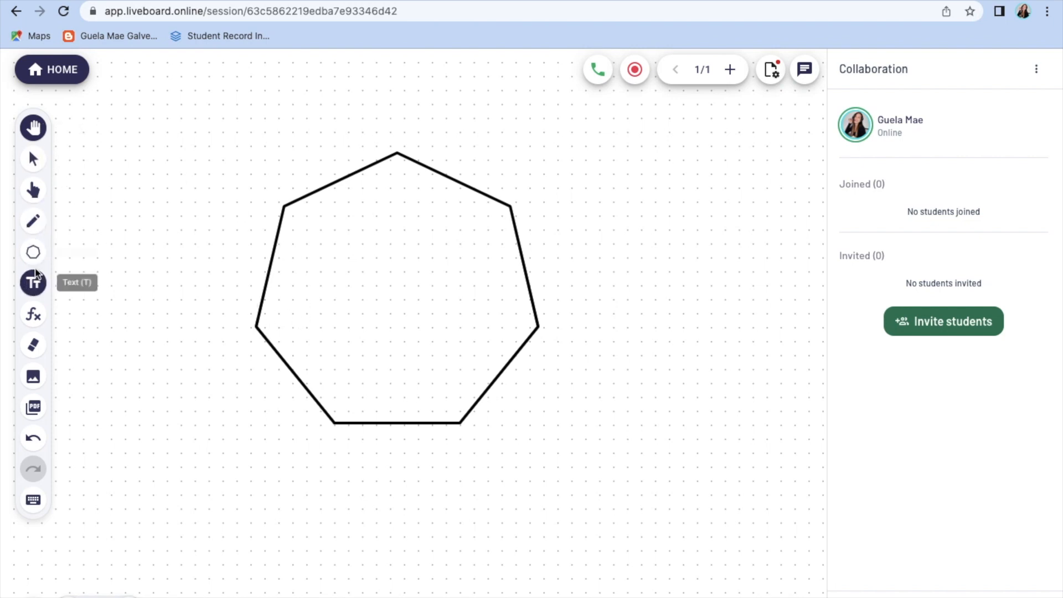
click(33, 252)
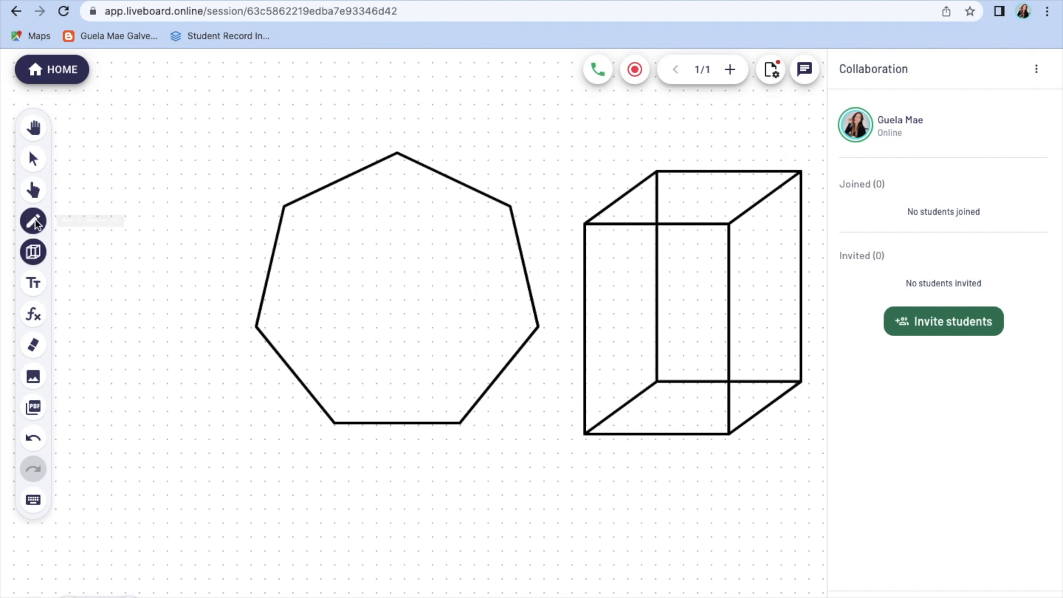
click(33, 252)
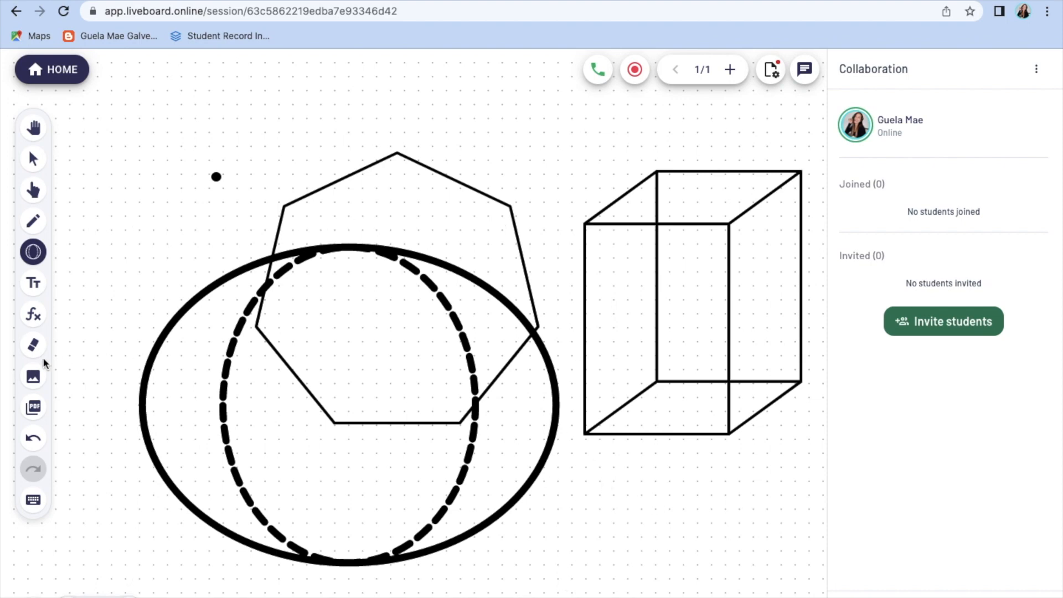
click(32, 344)
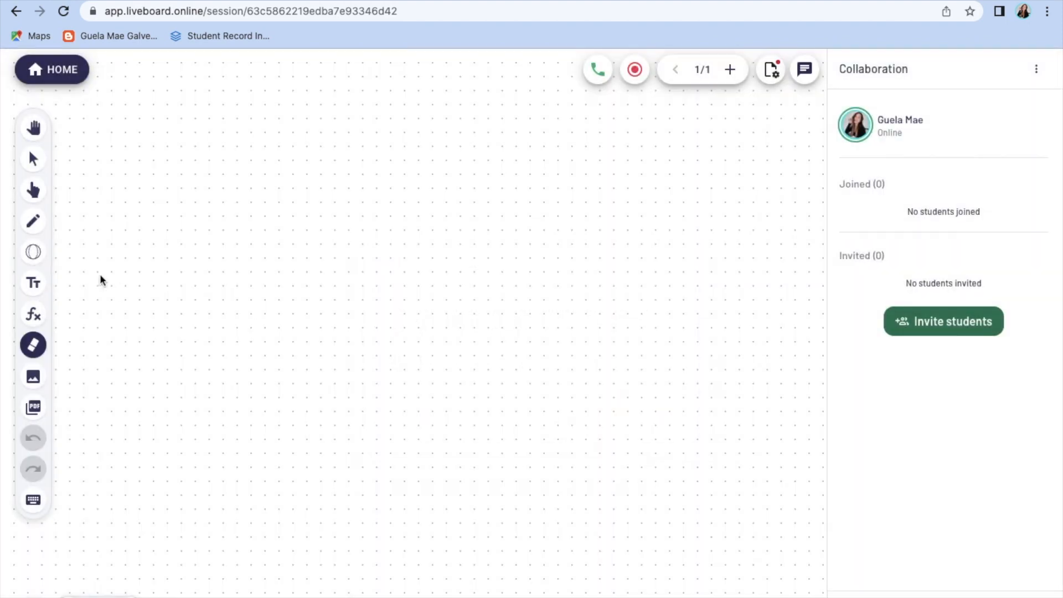
Write 'Good Morning!' and 'Hello! :)' on the canvas as text
click(33, 283)
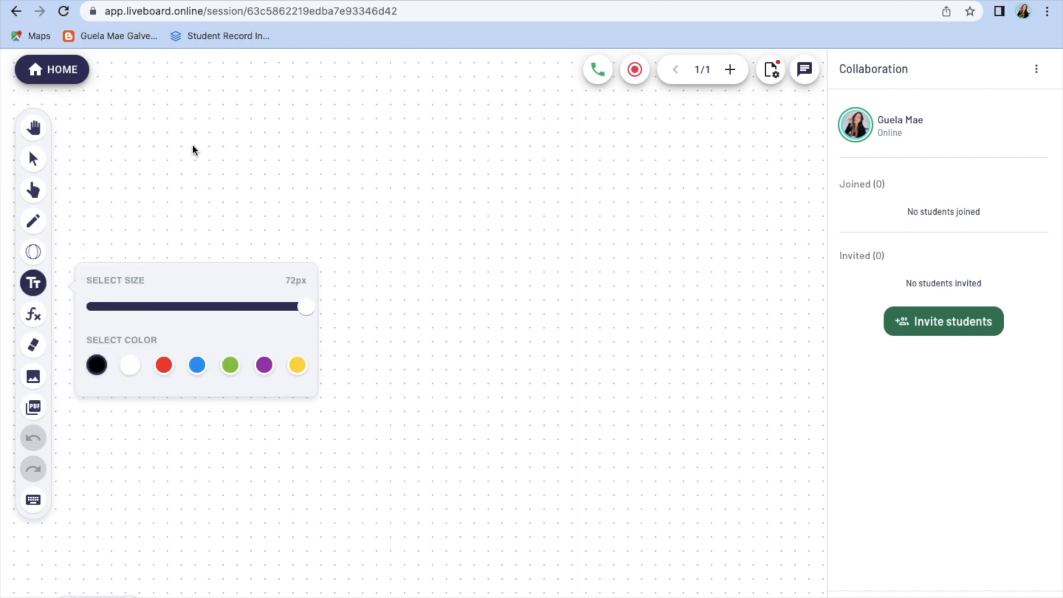
text(Good Morn)
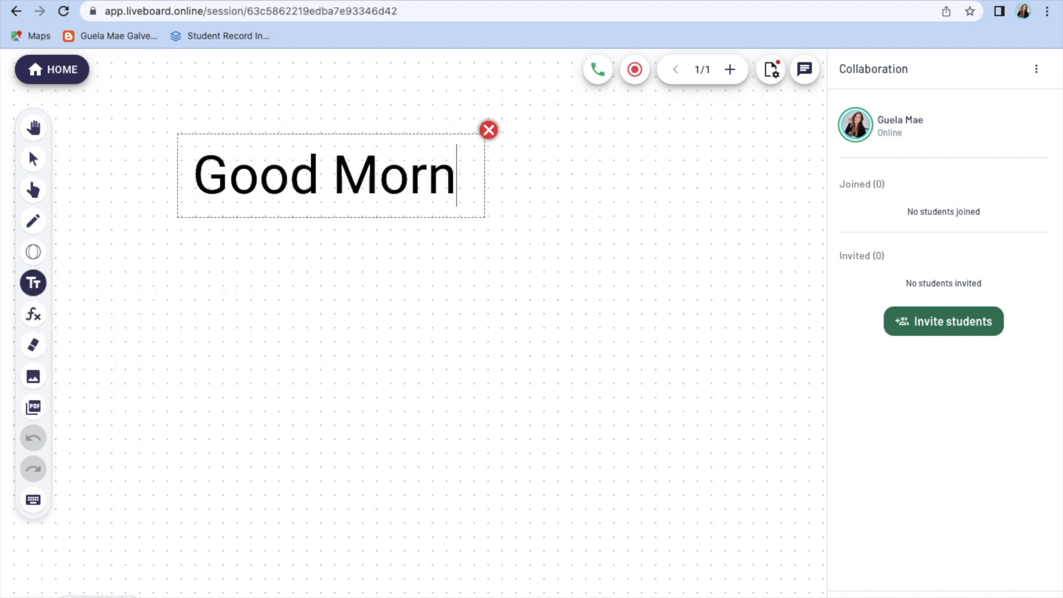
text(ing!)
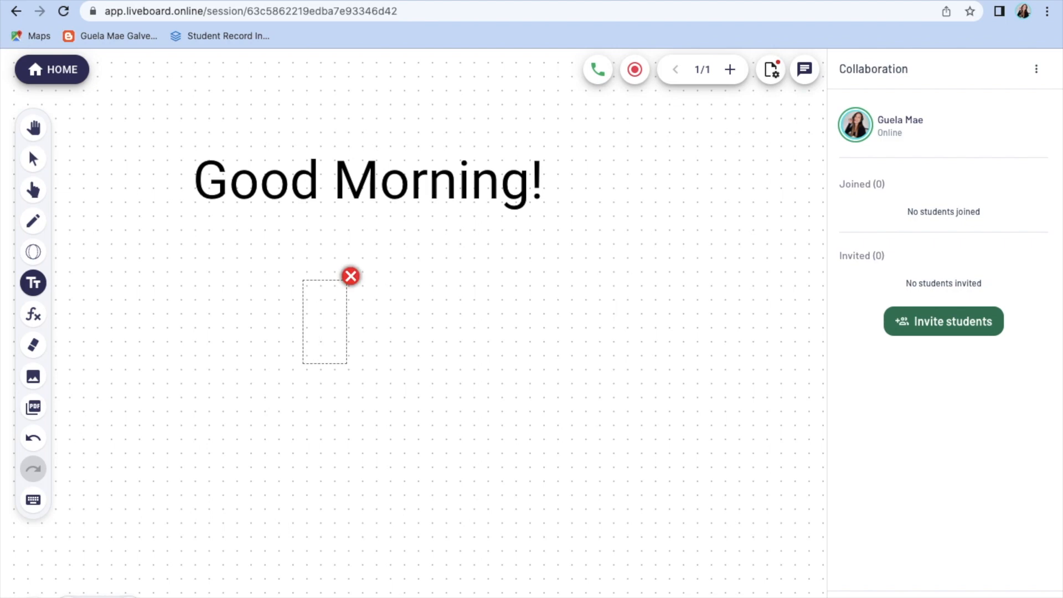
text(Hello! :))
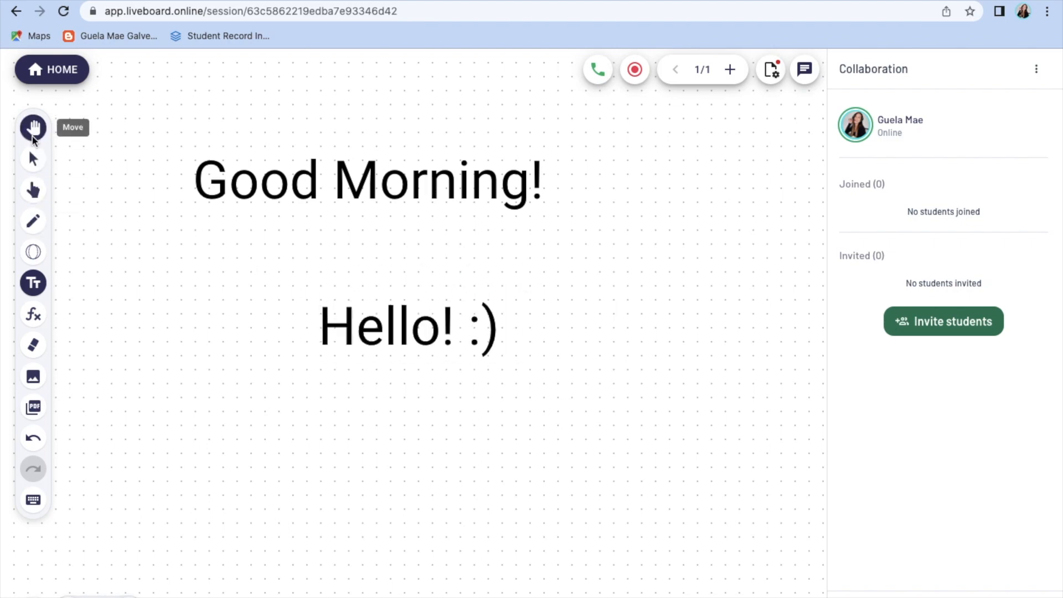
click(471, 326)
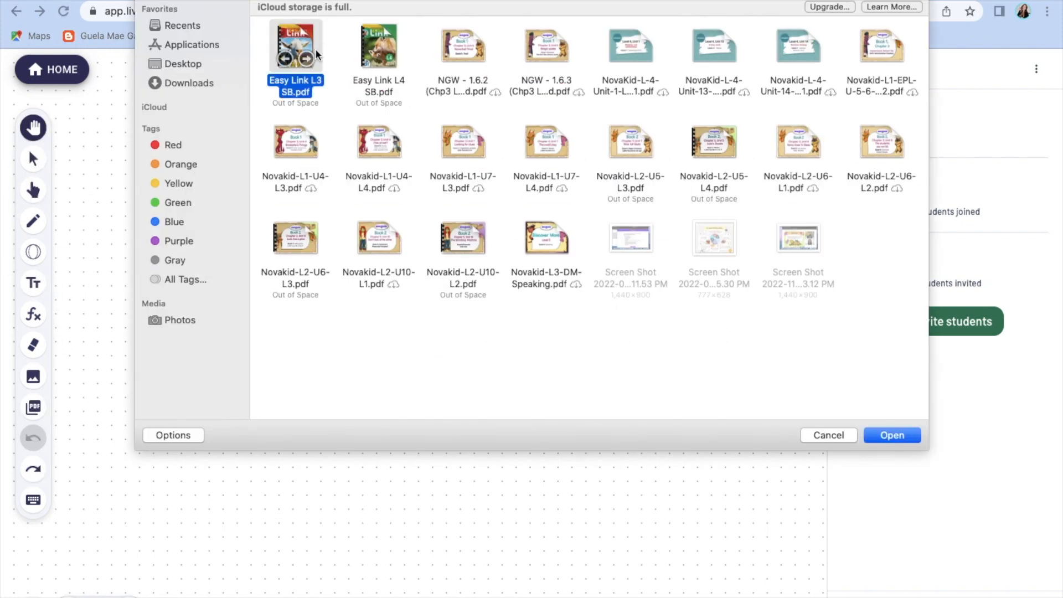
Import the cover and Lesson Components pages from Easy Link L3 SB.pdf, then go back a page
click(891, 434)
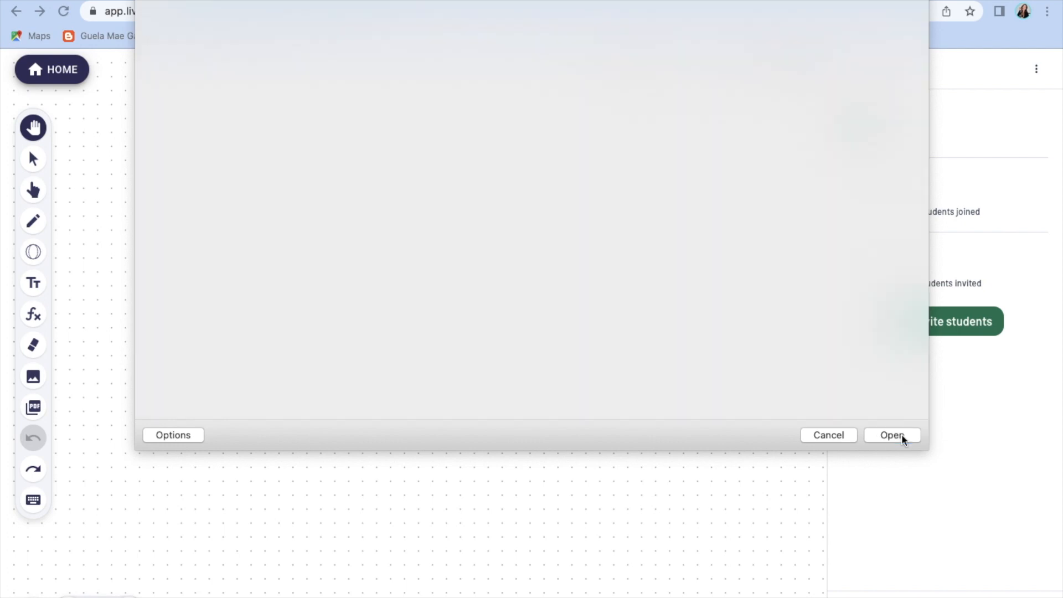
click(891, 434)
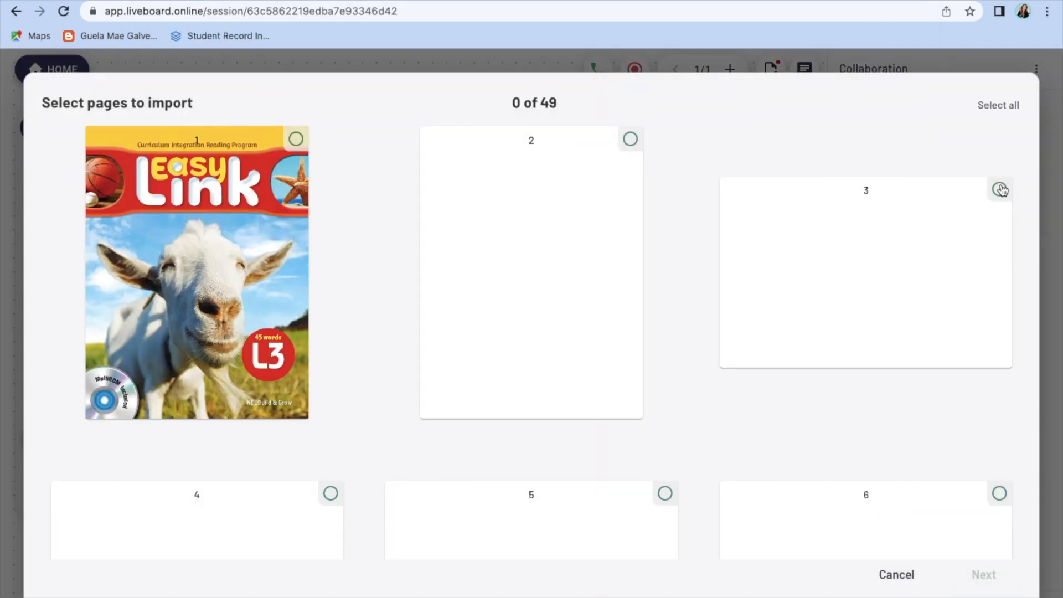
click(1000, 189)
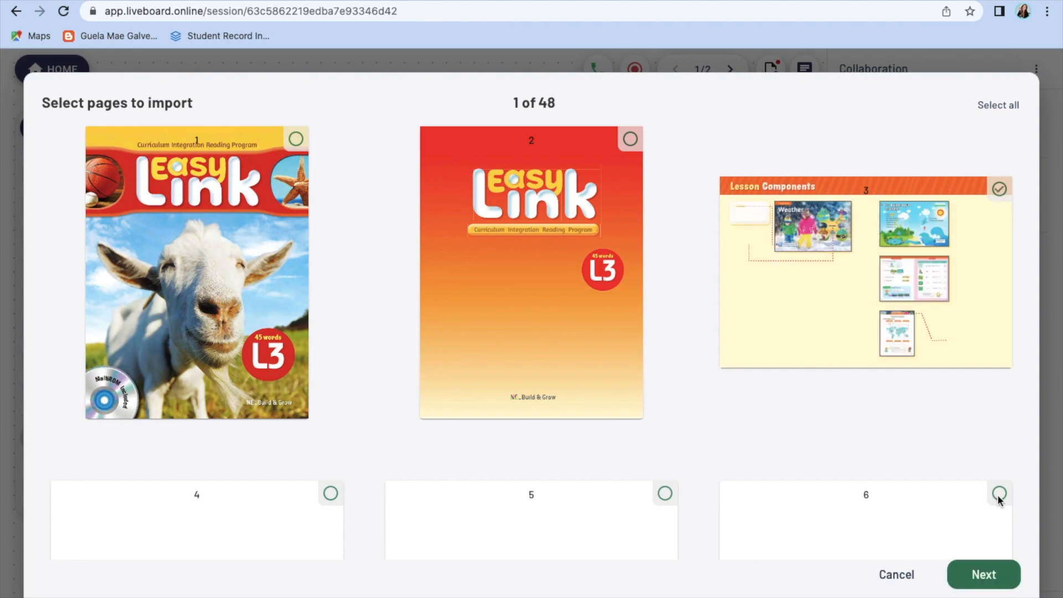
click(982, 574)
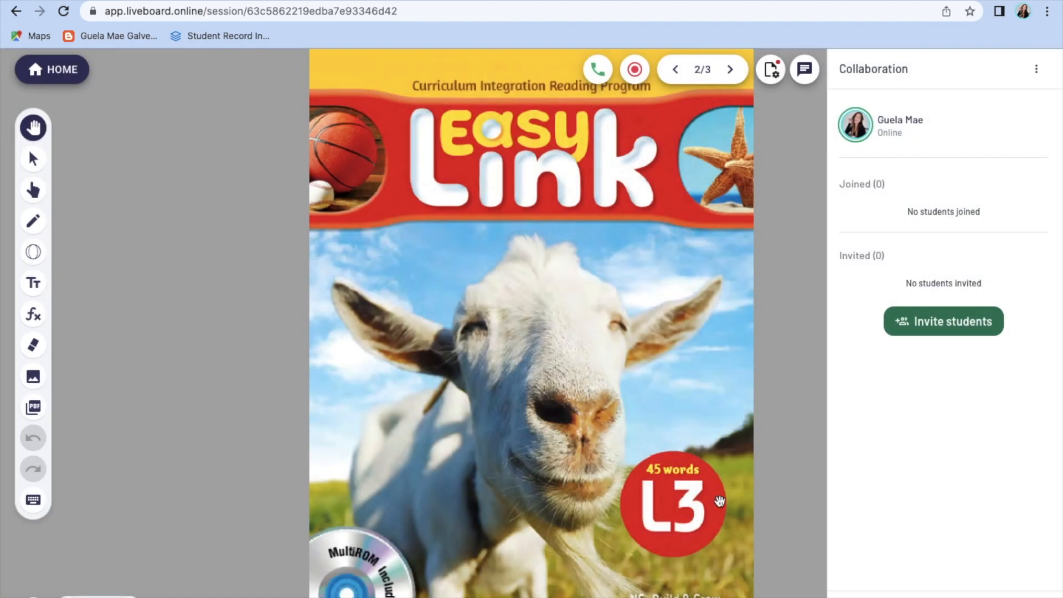
mouse_move(671, 69)
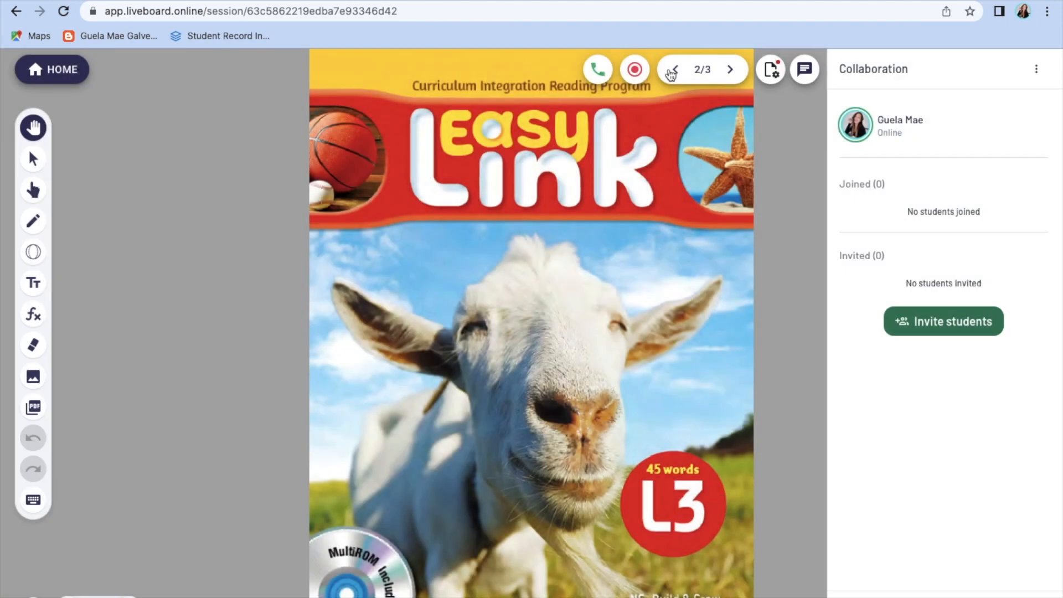
click(731, 69)
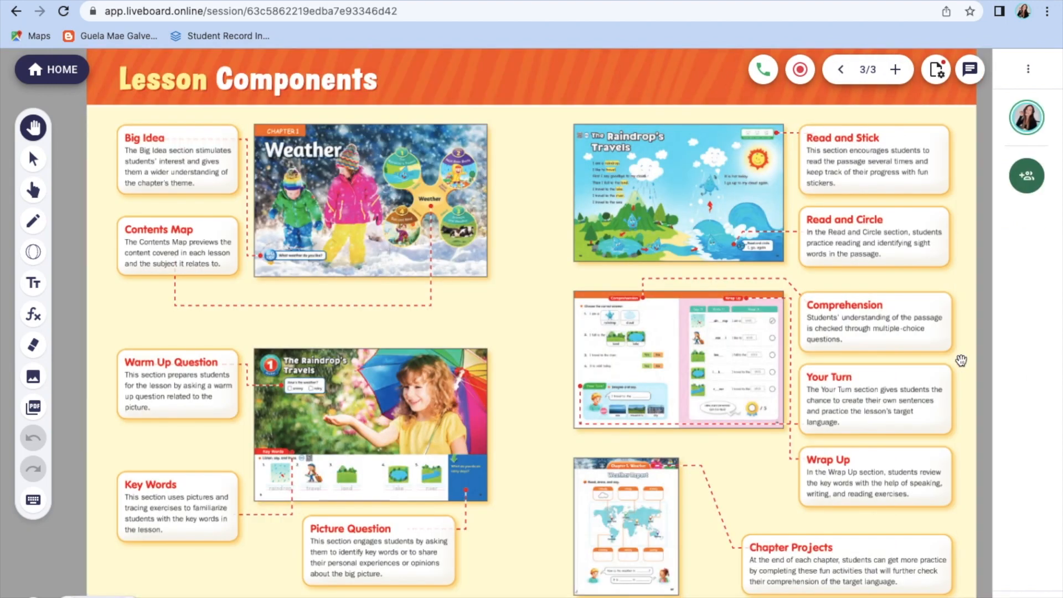
Circle 'Read and Stick' in red on Lesson Components, then return to page 1
click(33, 221)
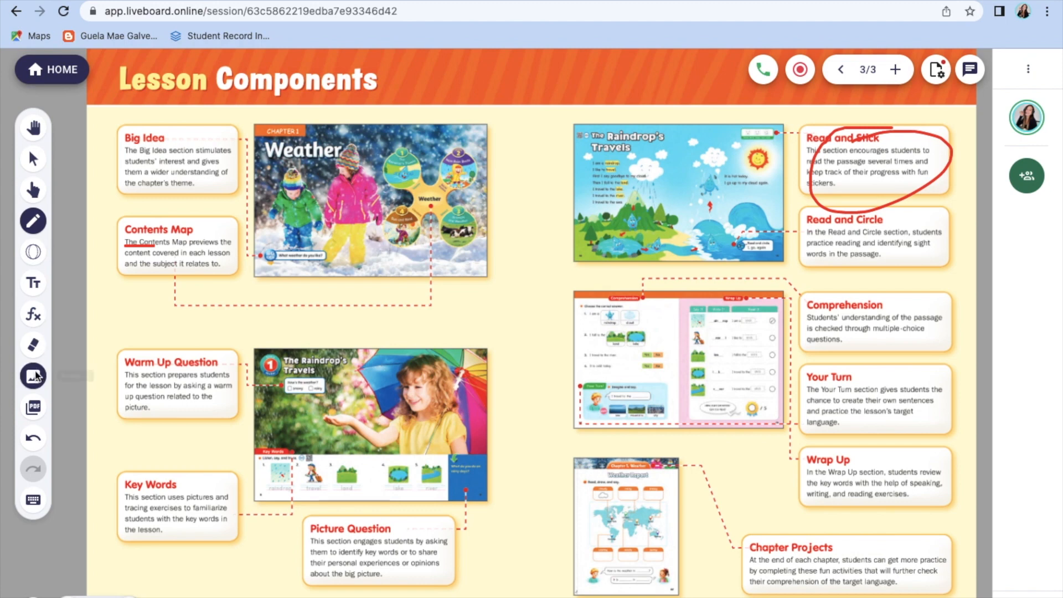
click(32, 344)
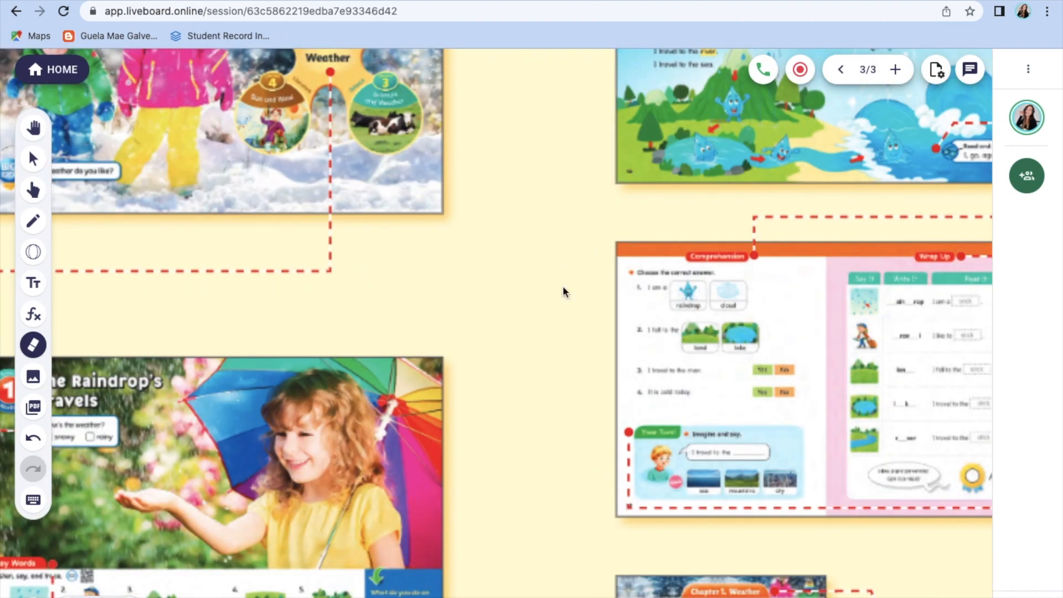
click(839, 69)
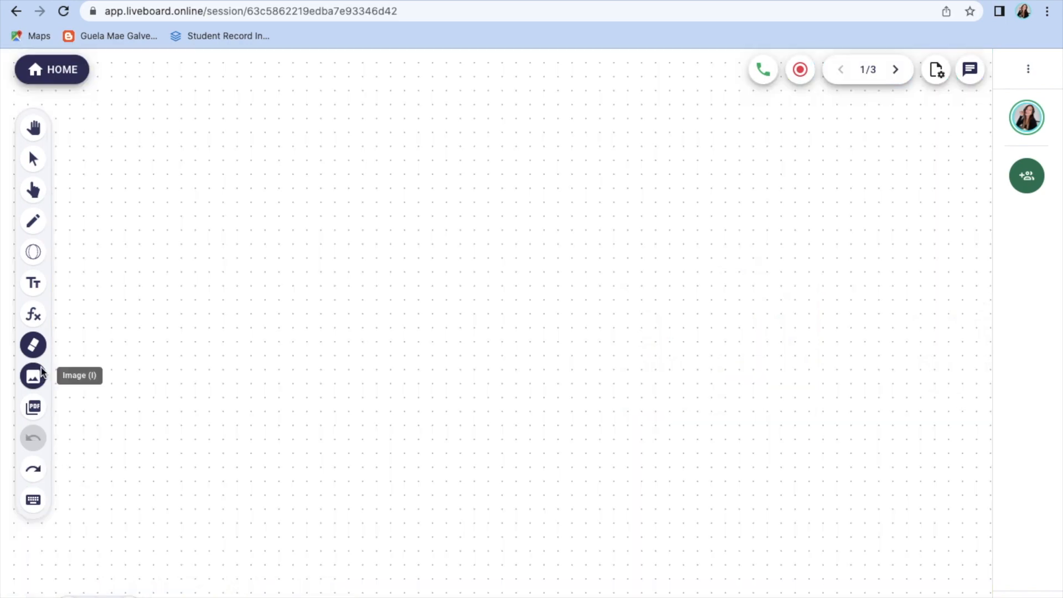
click(32, 376)
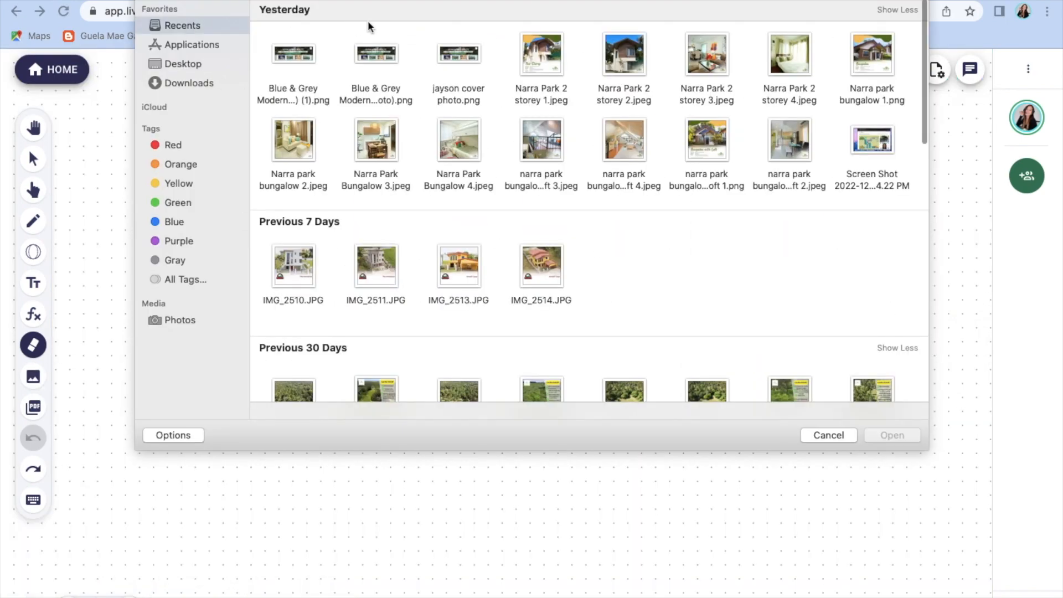
click(891, 435)
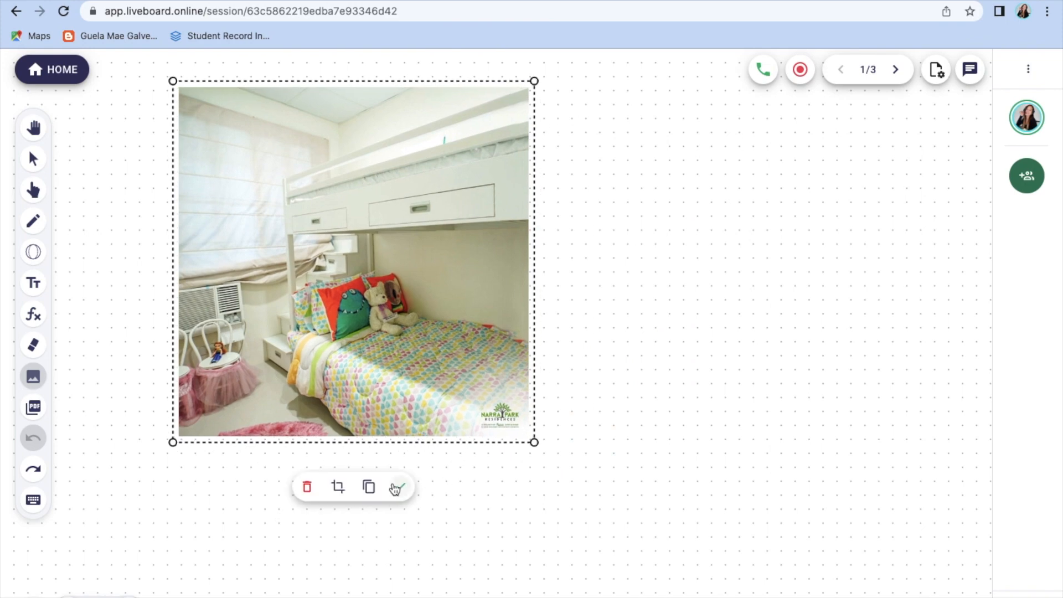
click(337, 487)
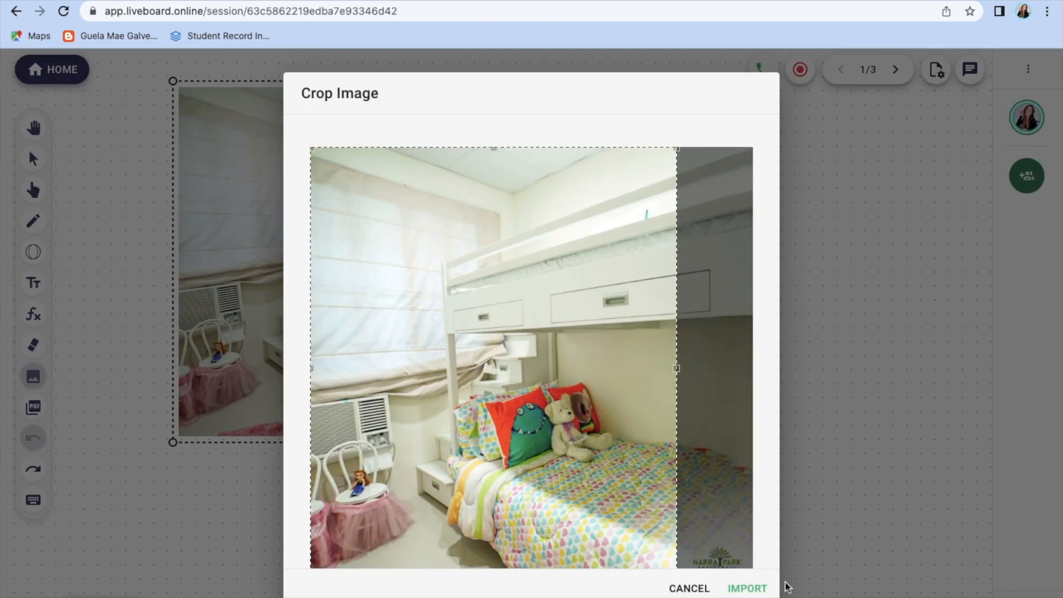
click(746, 588)
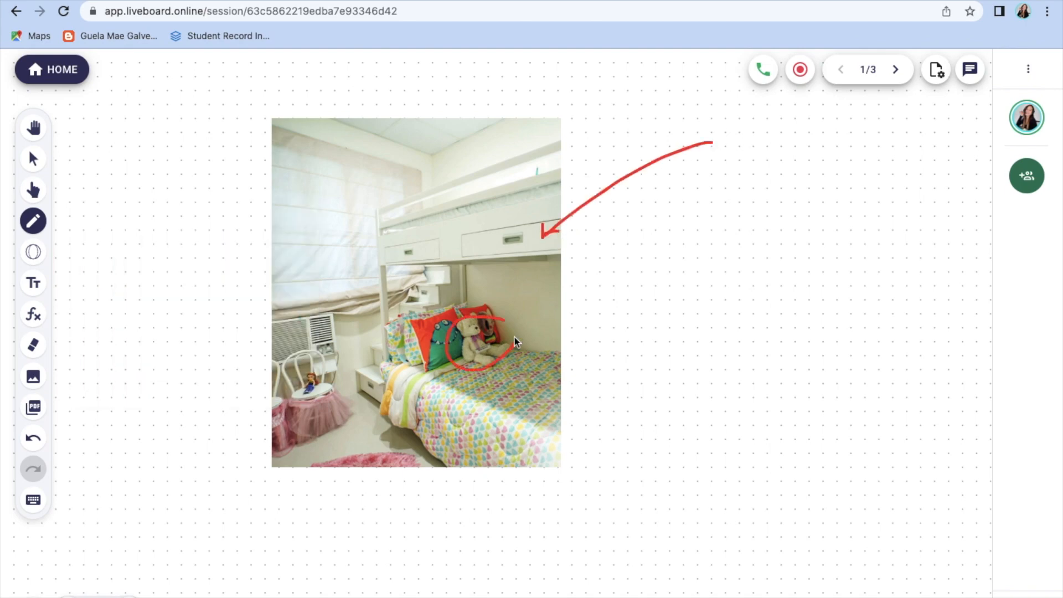
click(32, 345)
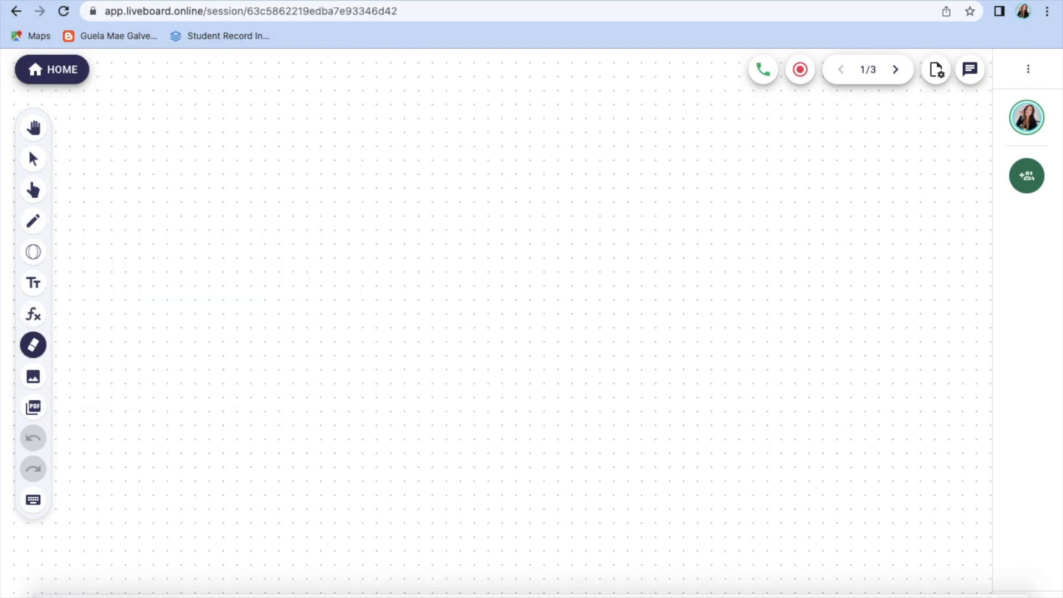
click(1026, 175)
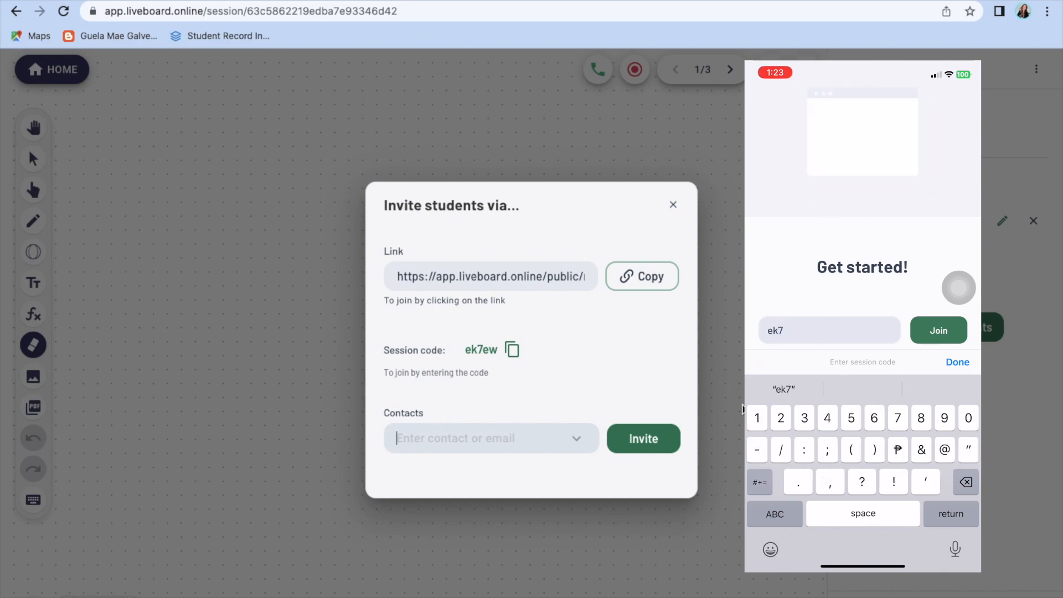
Close the student invitation dialog and start the video call with the class
click(673, 205)
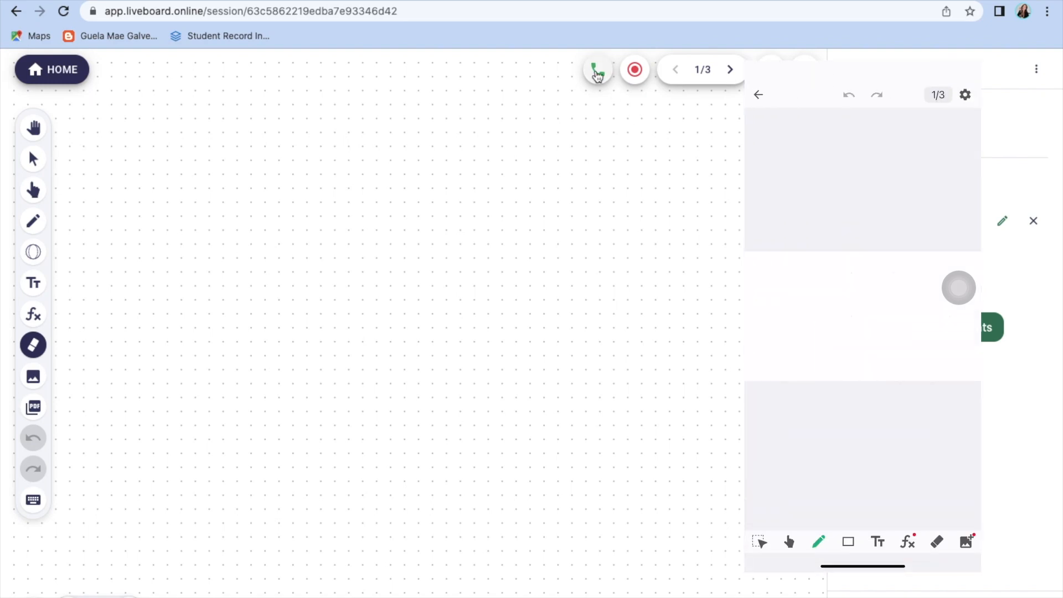
click(596, 69)
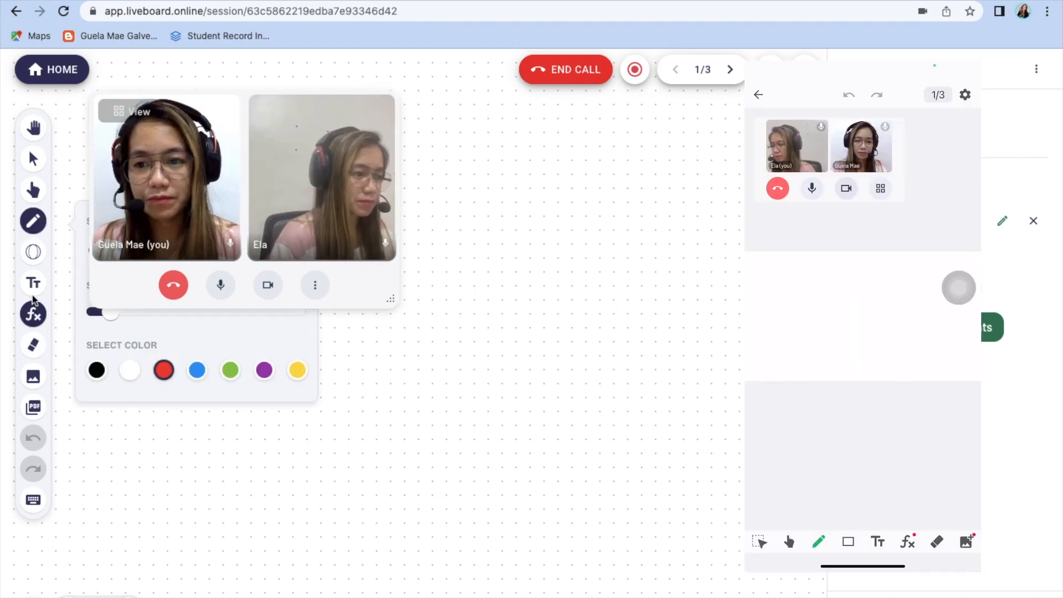
Write 'Good morning!' and the introduction 'I'm teacher Guela.' on the board
click(33, 283)
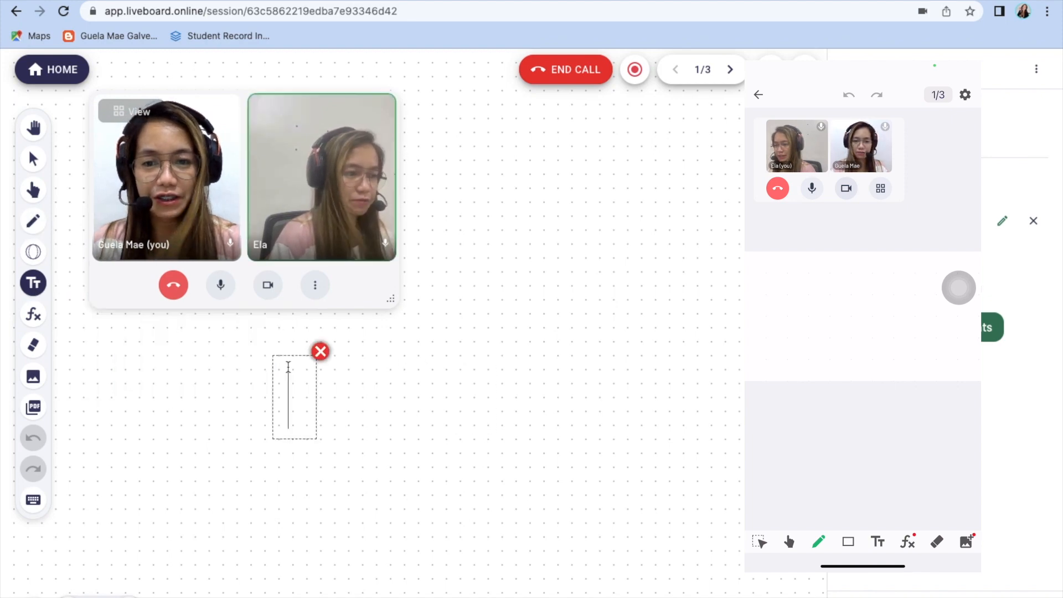
text(Good)
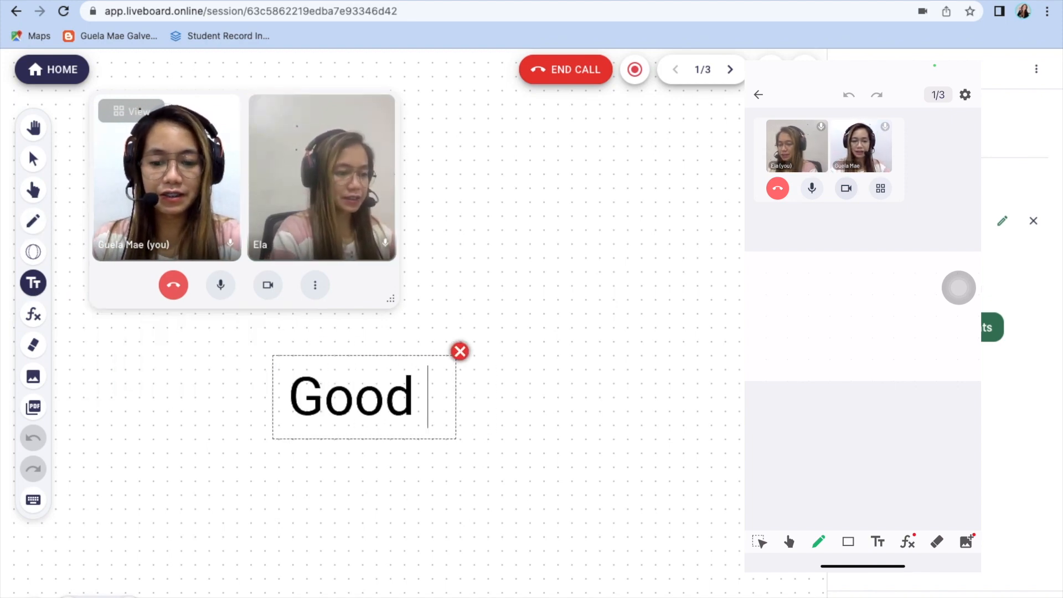
text(morning!)
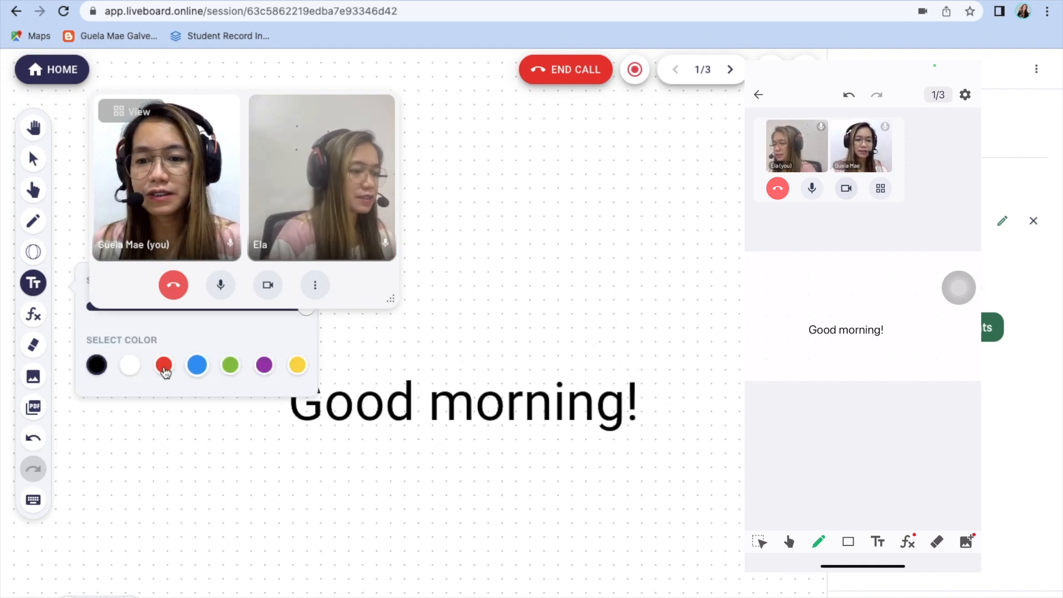
text(I'm)
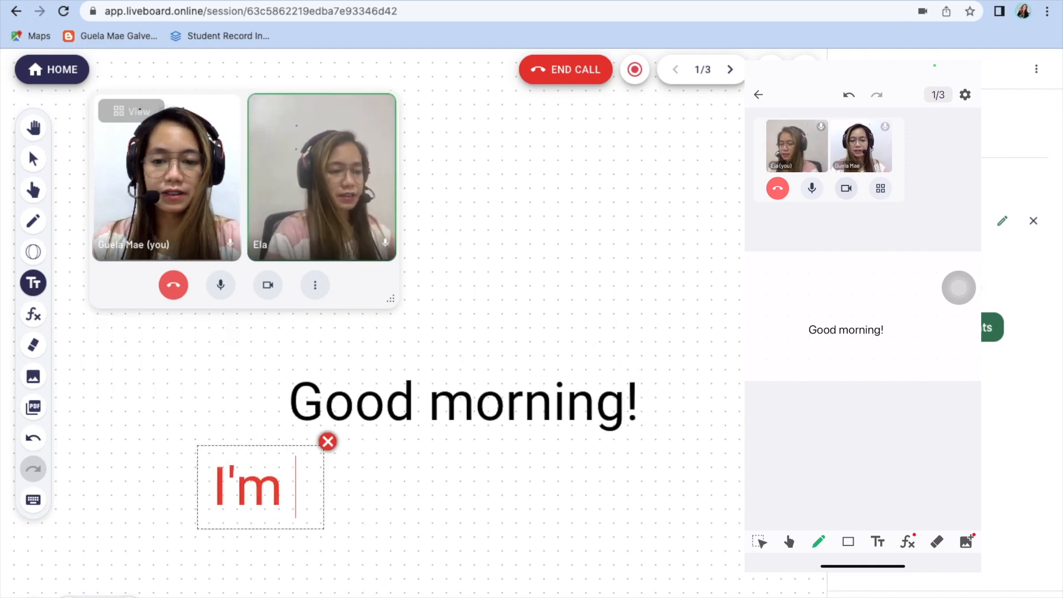
text(teacher Guela.)
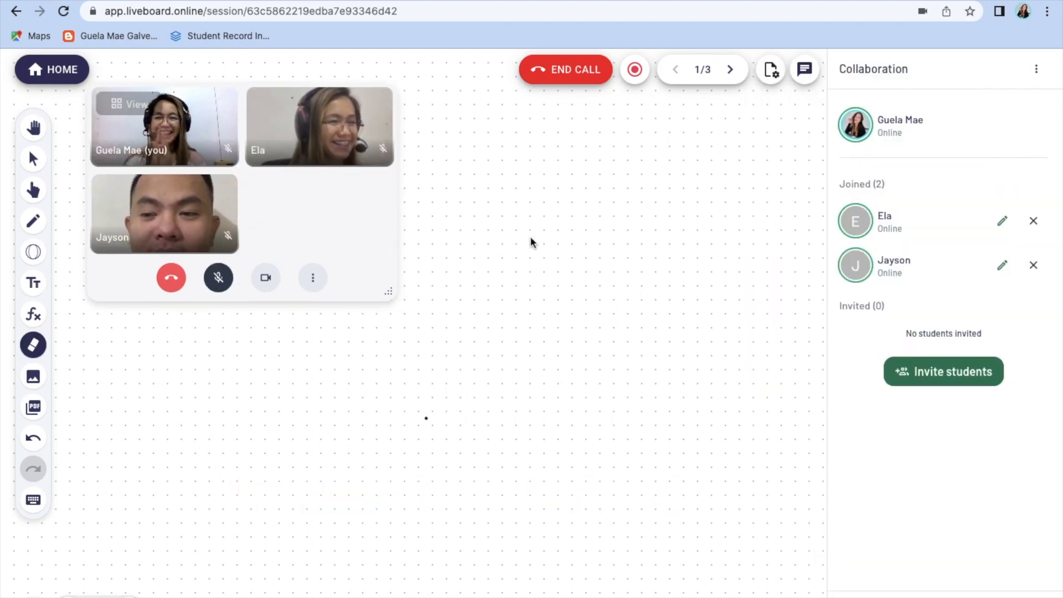
mouse_move(407, 292)
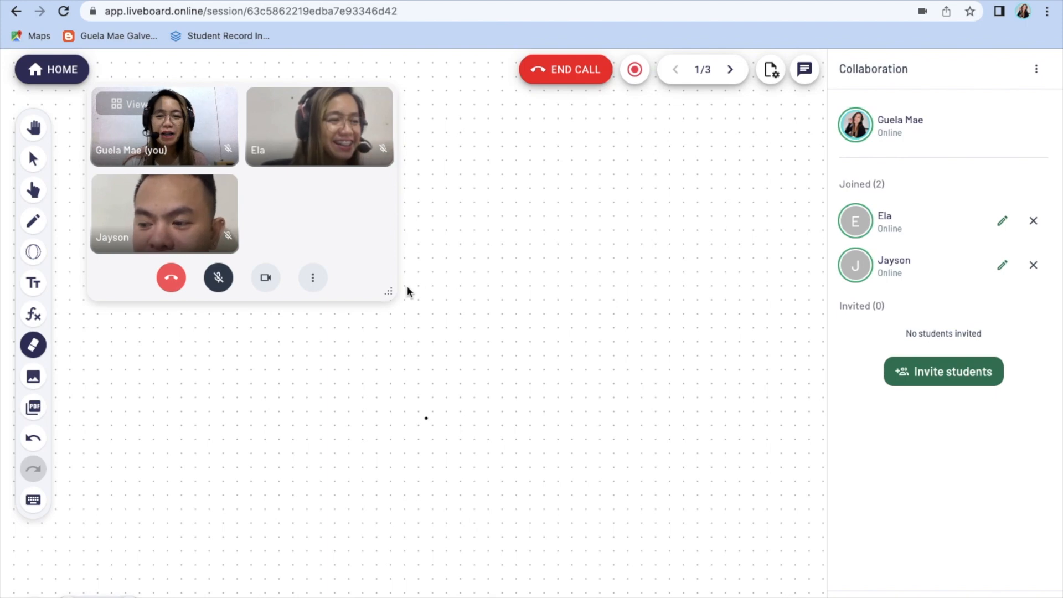
mouse_move(479, 327)
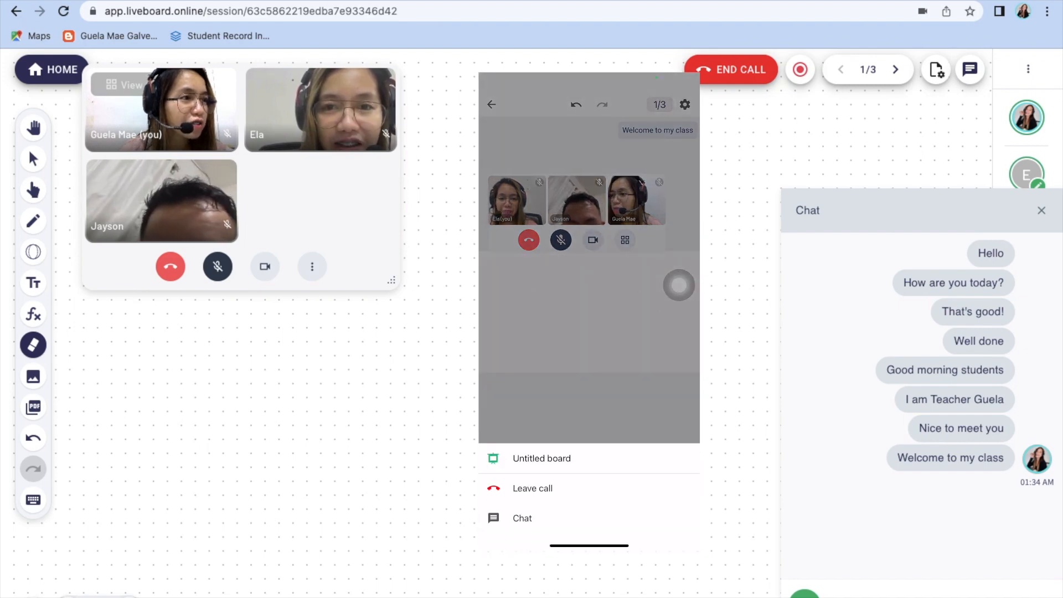
Send 'Hello teacher' and 'Nice' from the student phone chat, then go to page 2
click(522, 518)
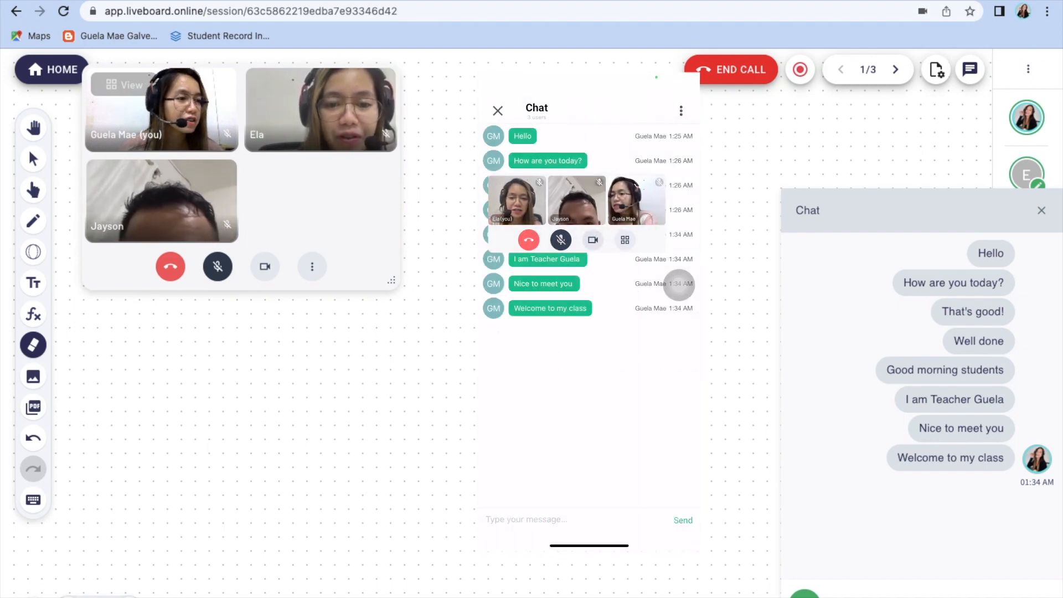
text(Hello)
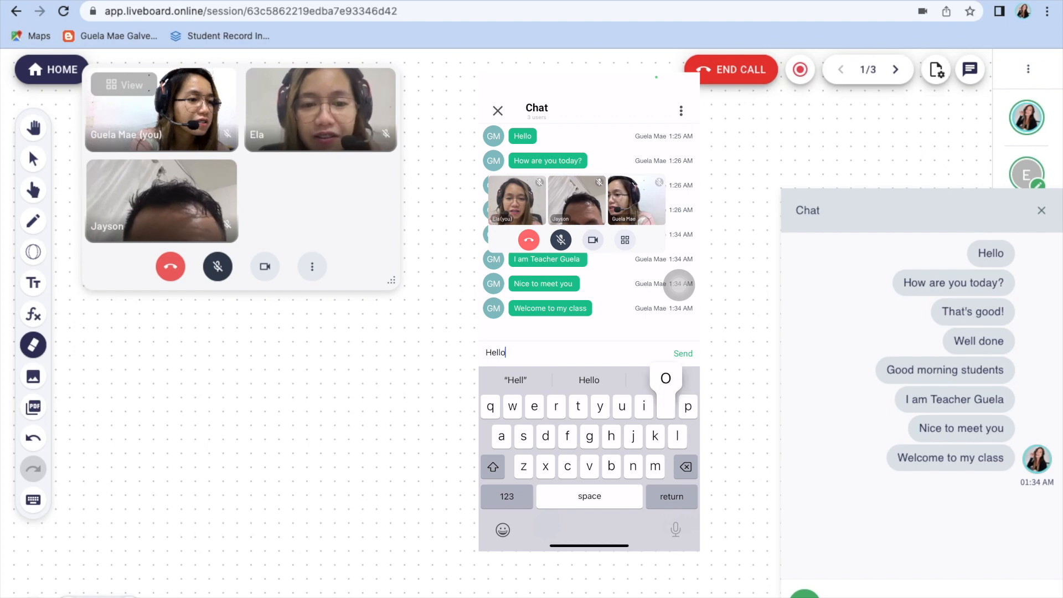
text(teacher)
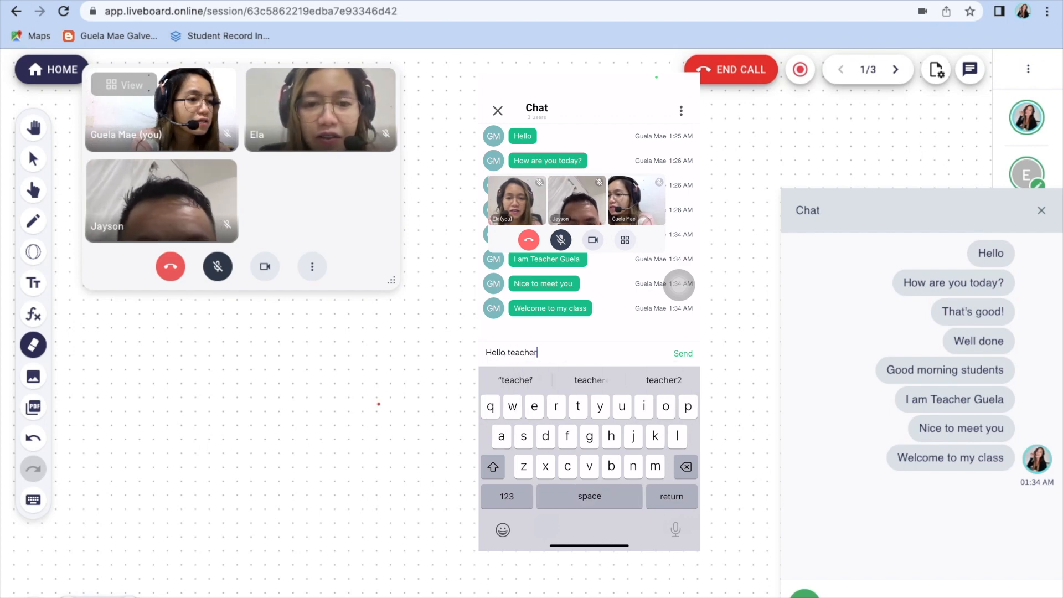
click(682, 353)
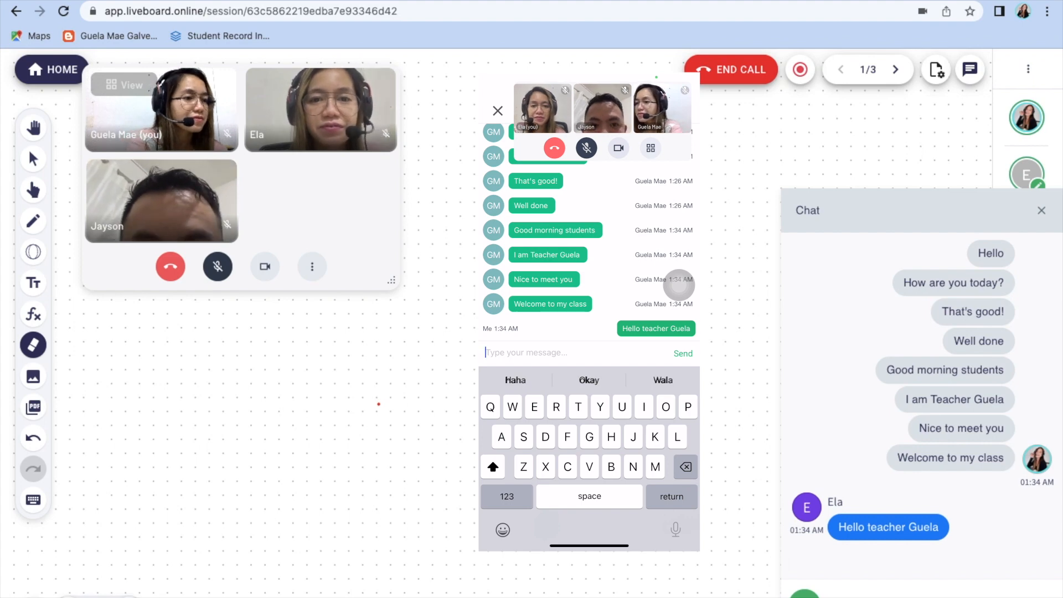
text(Nice to meet)
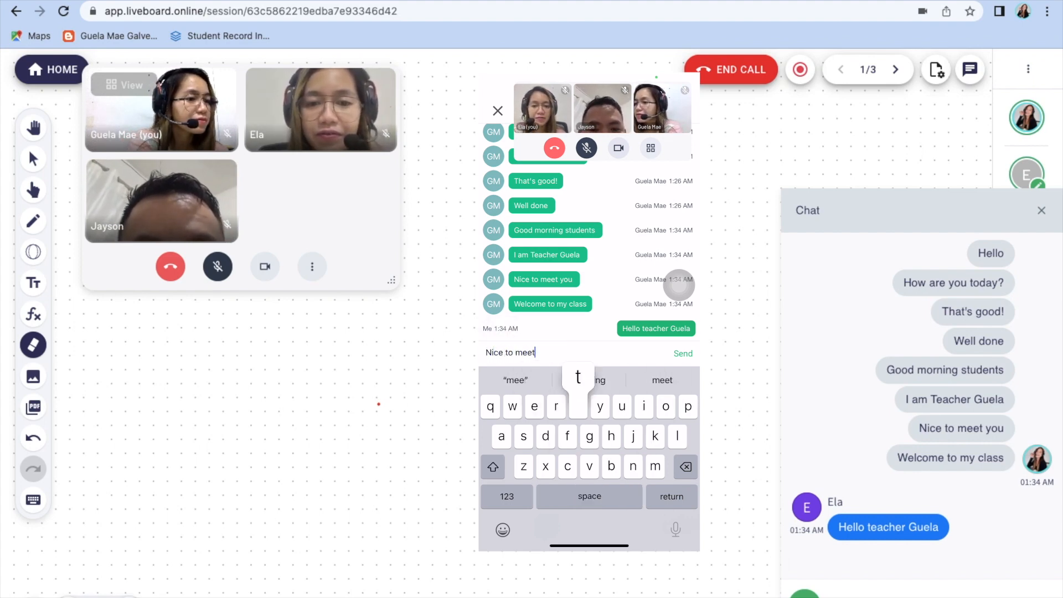
click(682, 353)
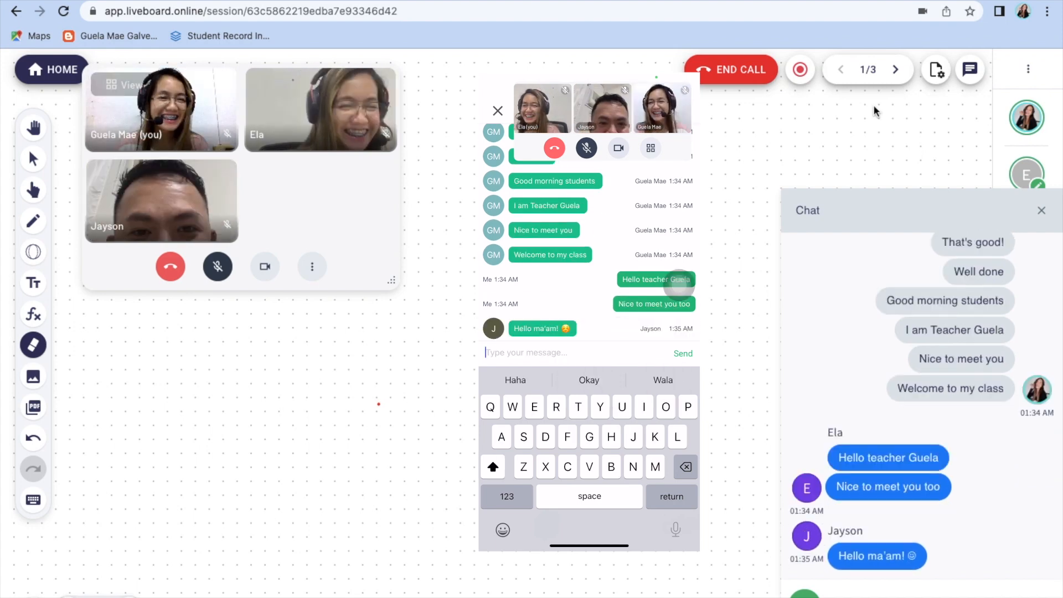
click(894, 69)
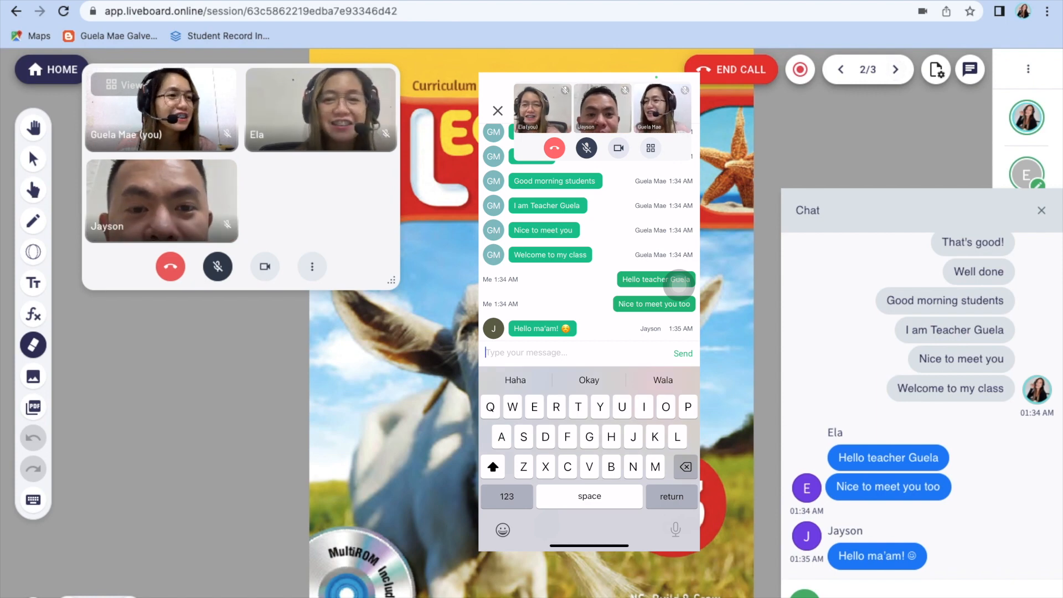
Close the phone chat, advance to page 3, and open the participants list
click(497, 111)
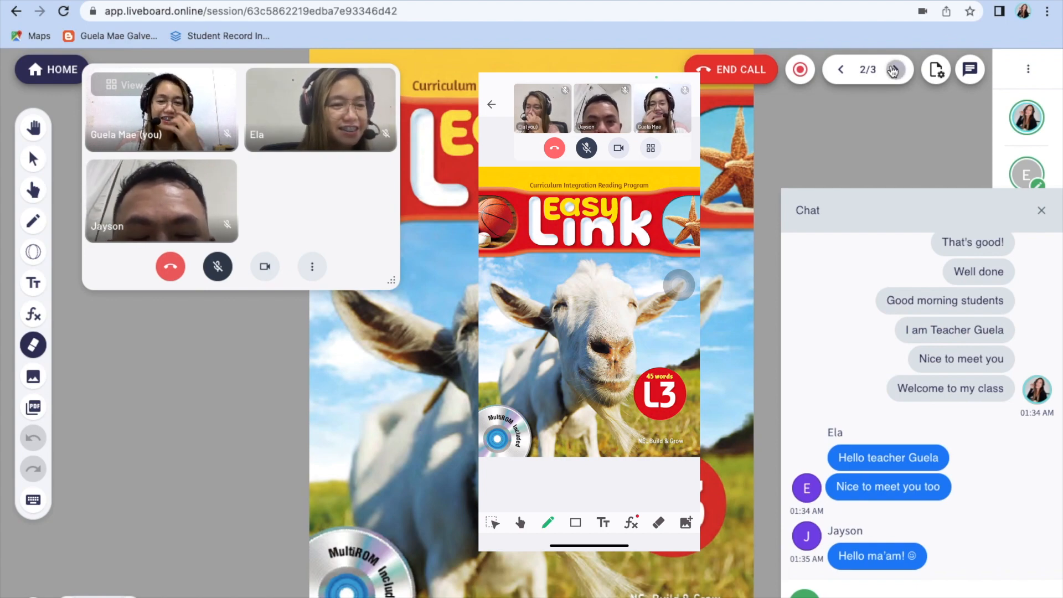
click(894, 69)
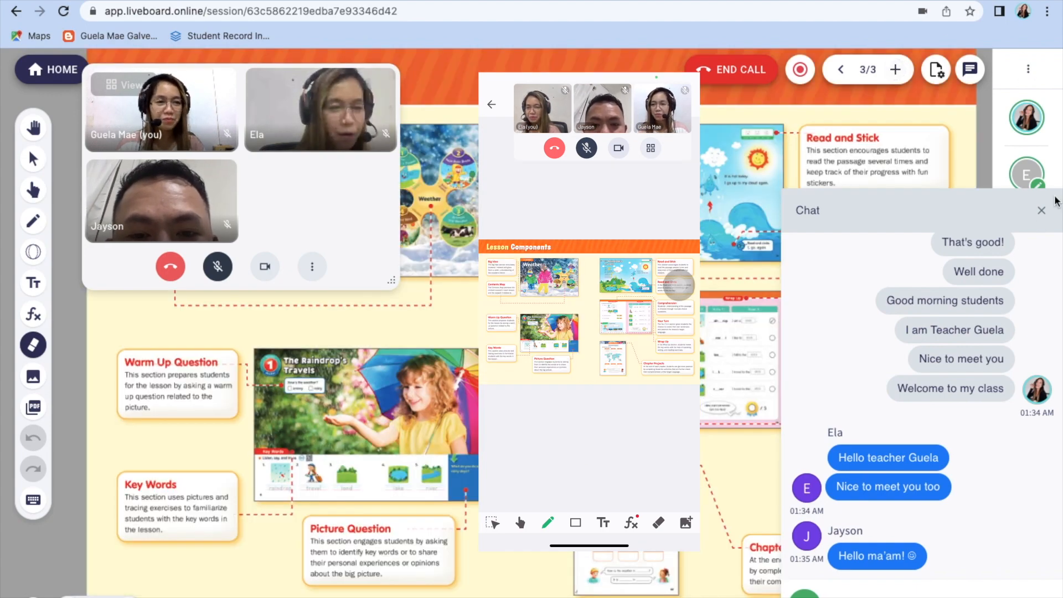
click(1041, 211)
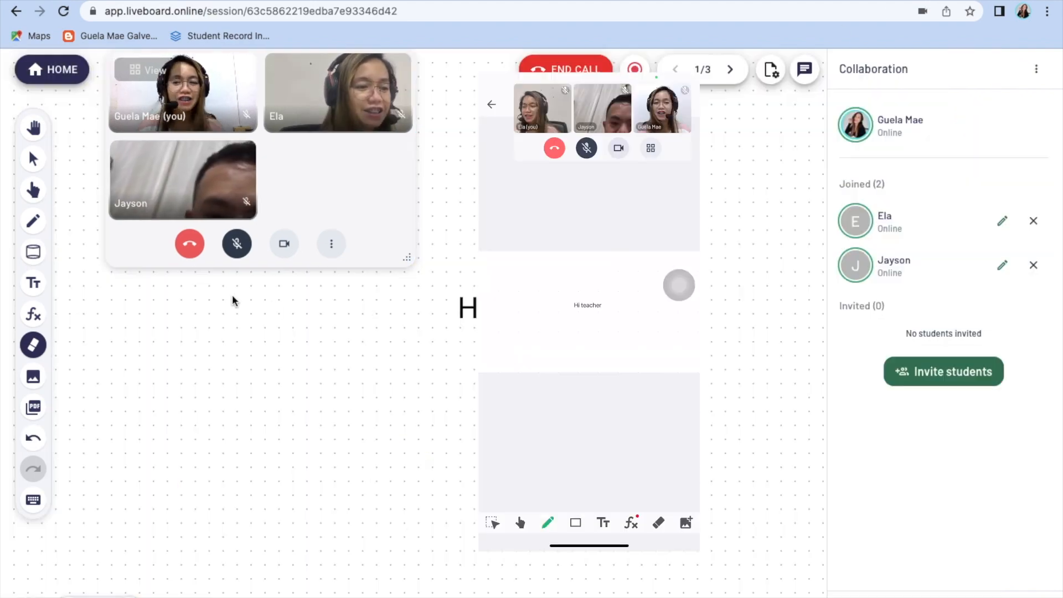
mouse_move(386, 452)
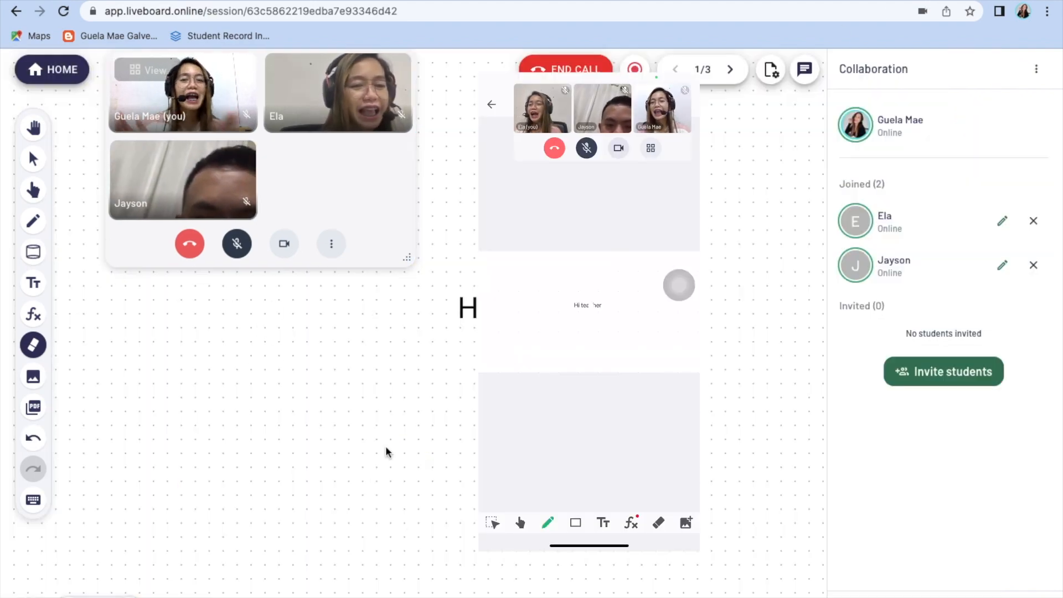